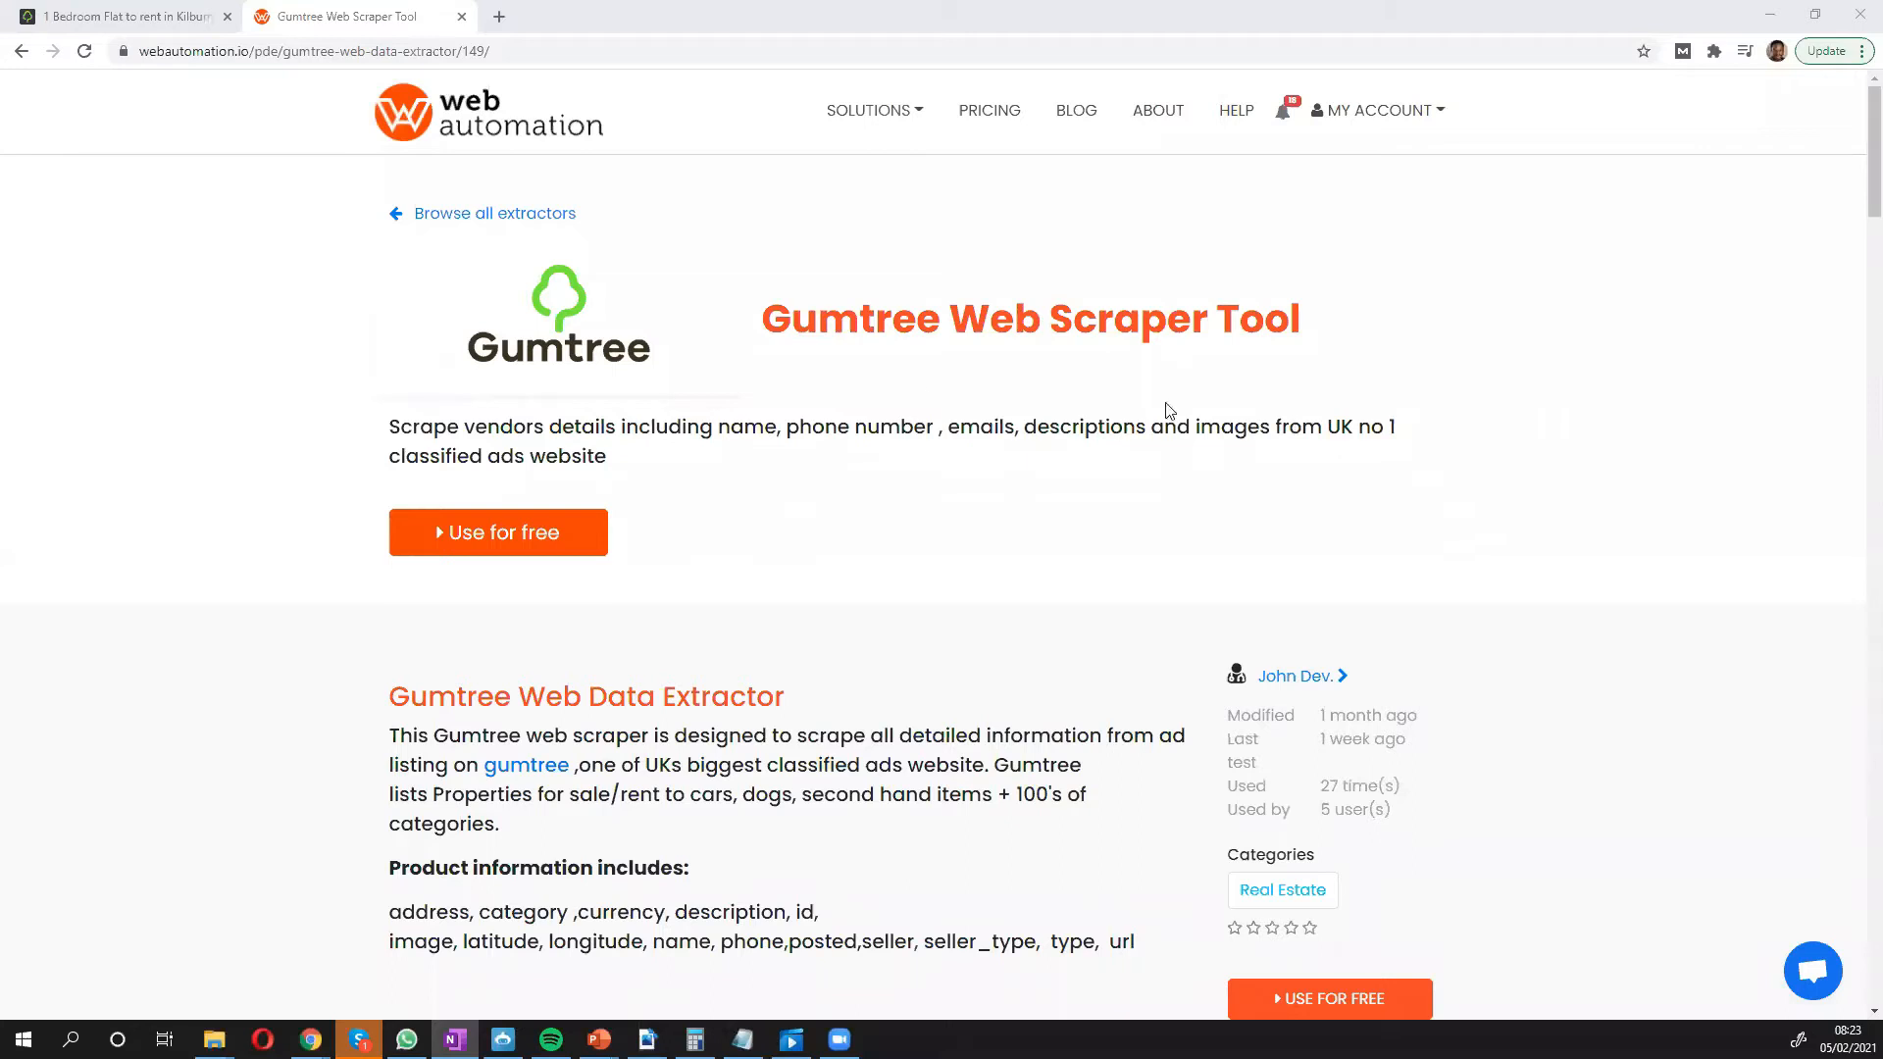
mouse_move(835, 385)
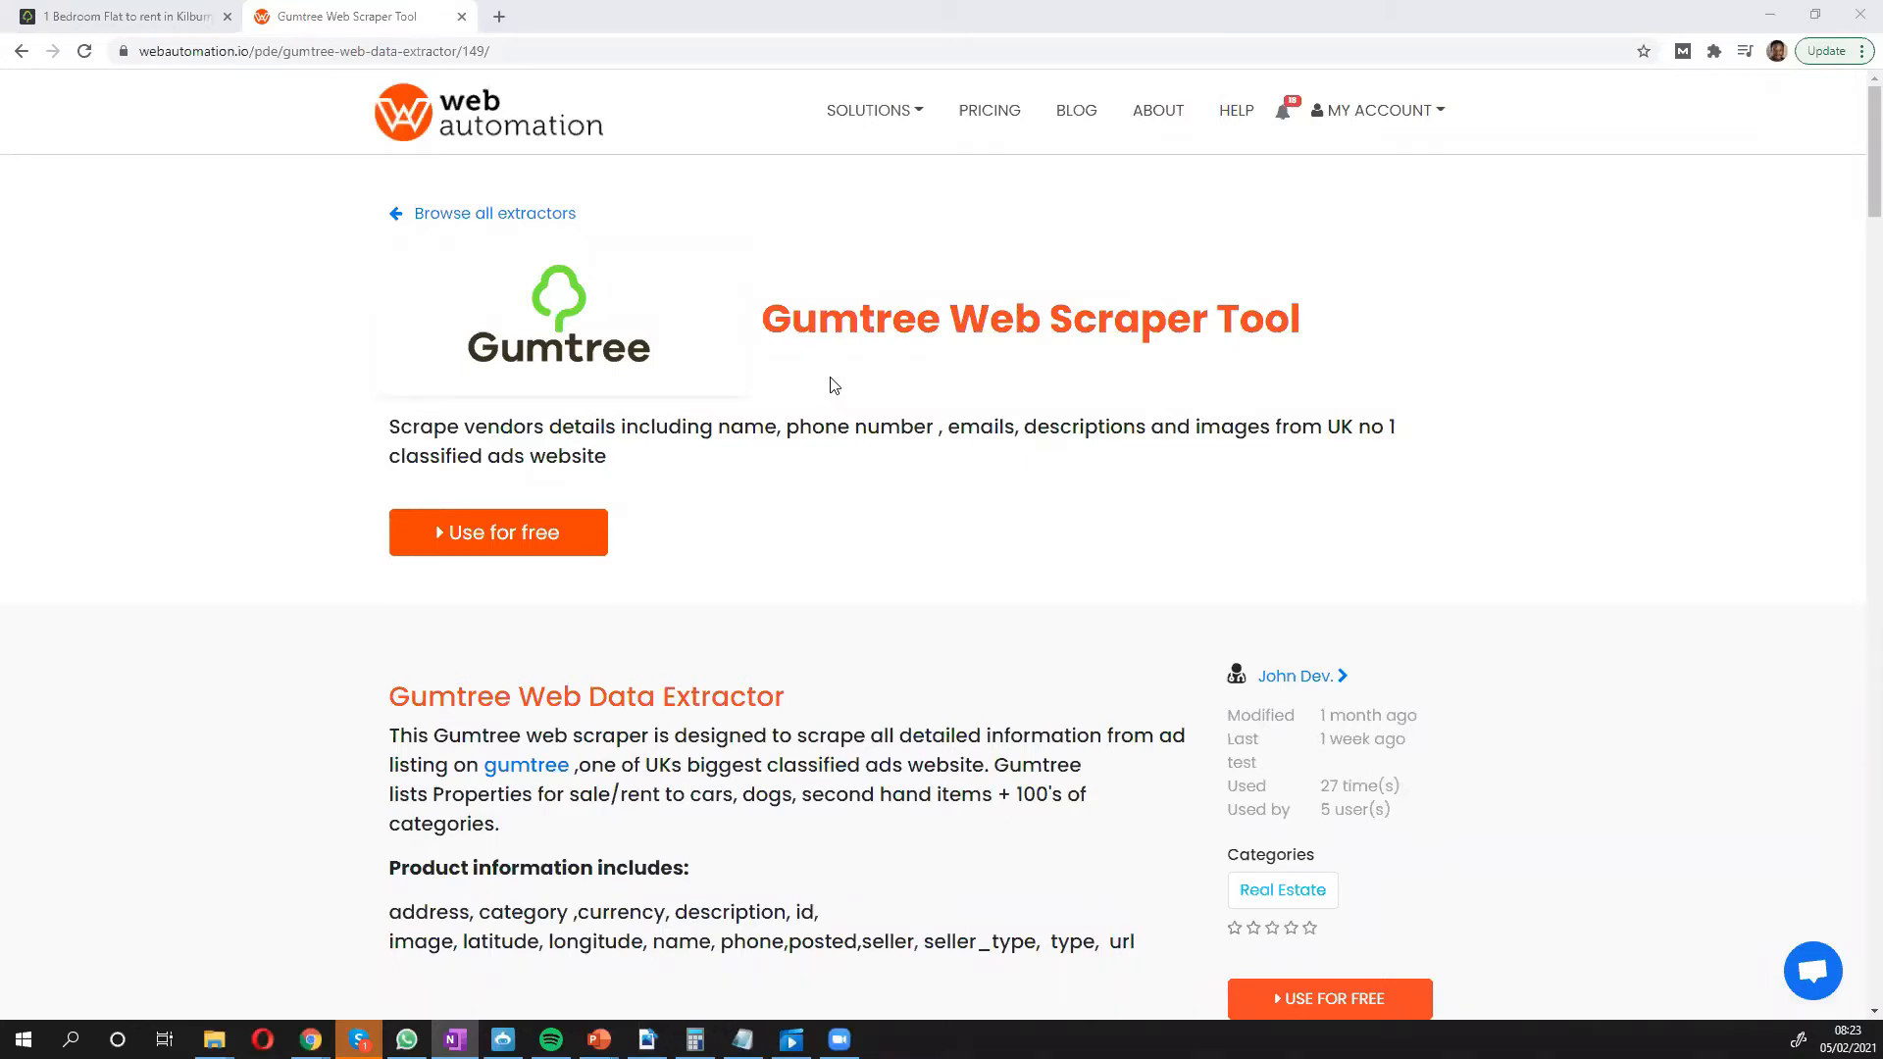
mouse_move(817, 382)
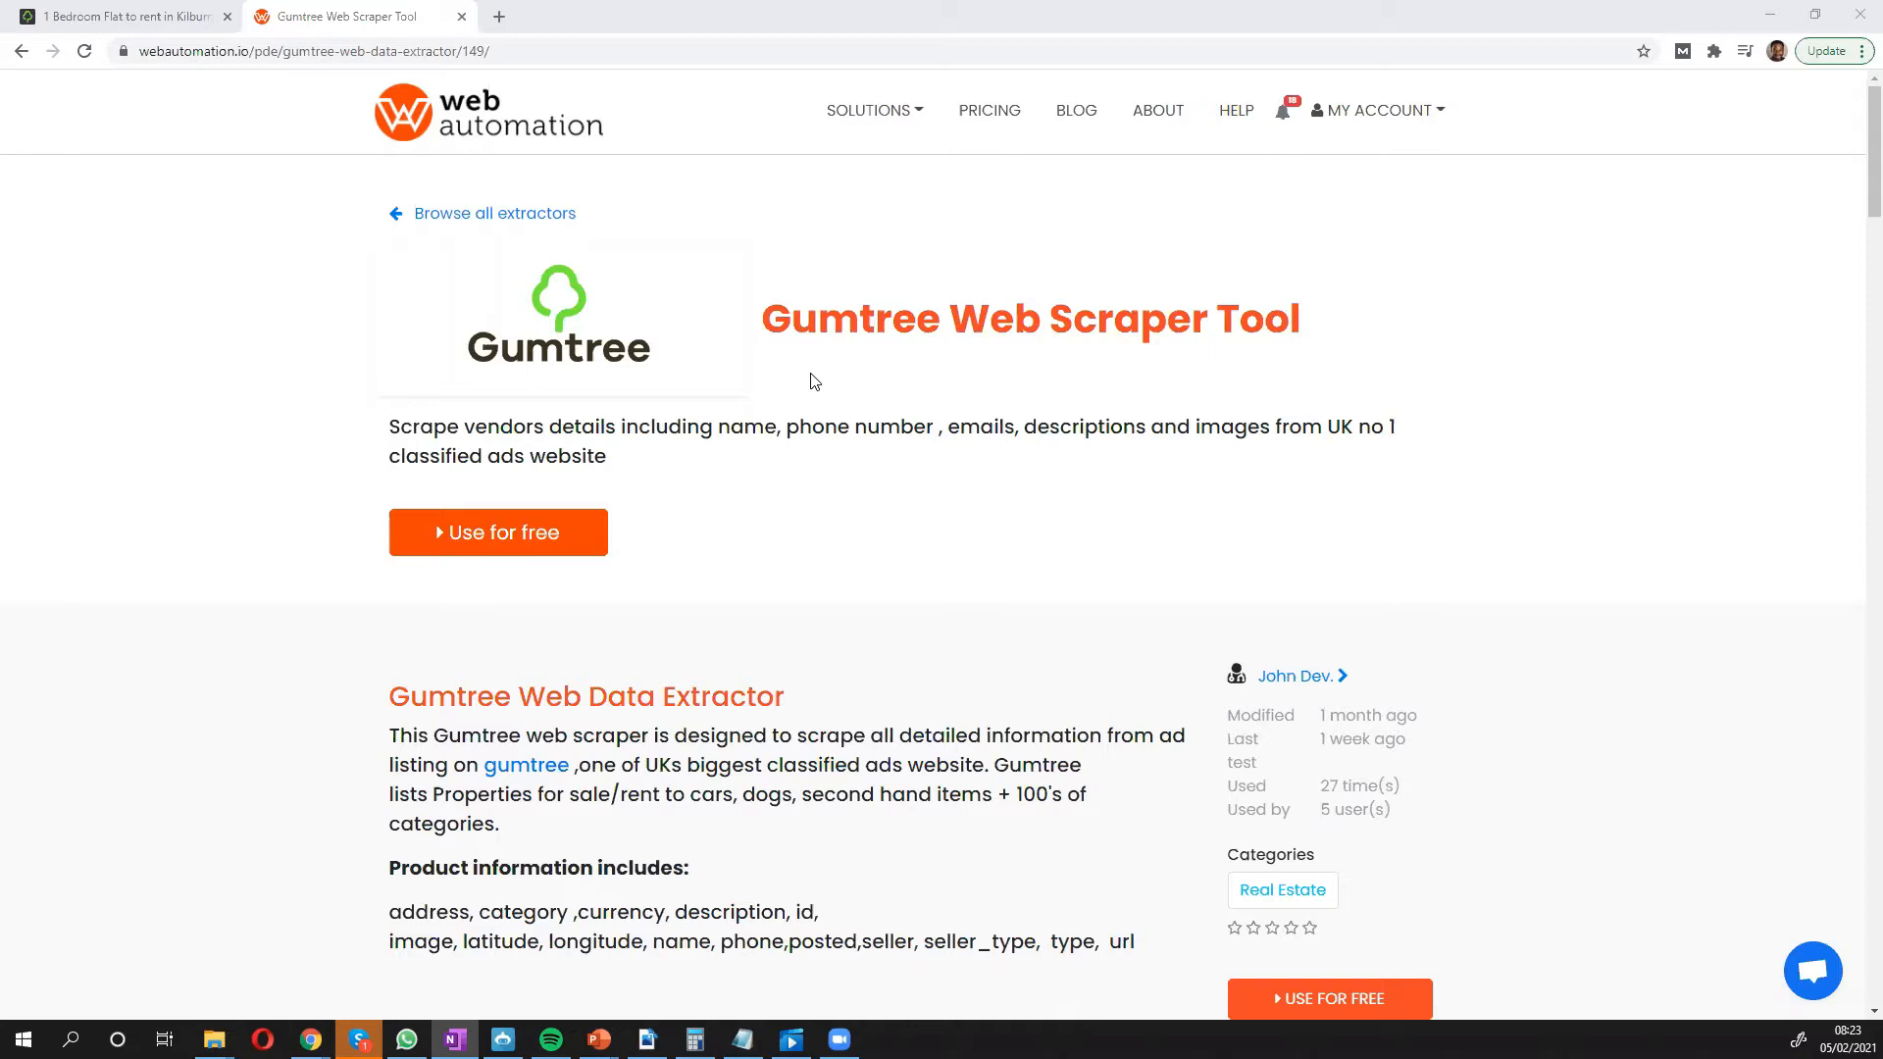
mouse_move(805, 381)
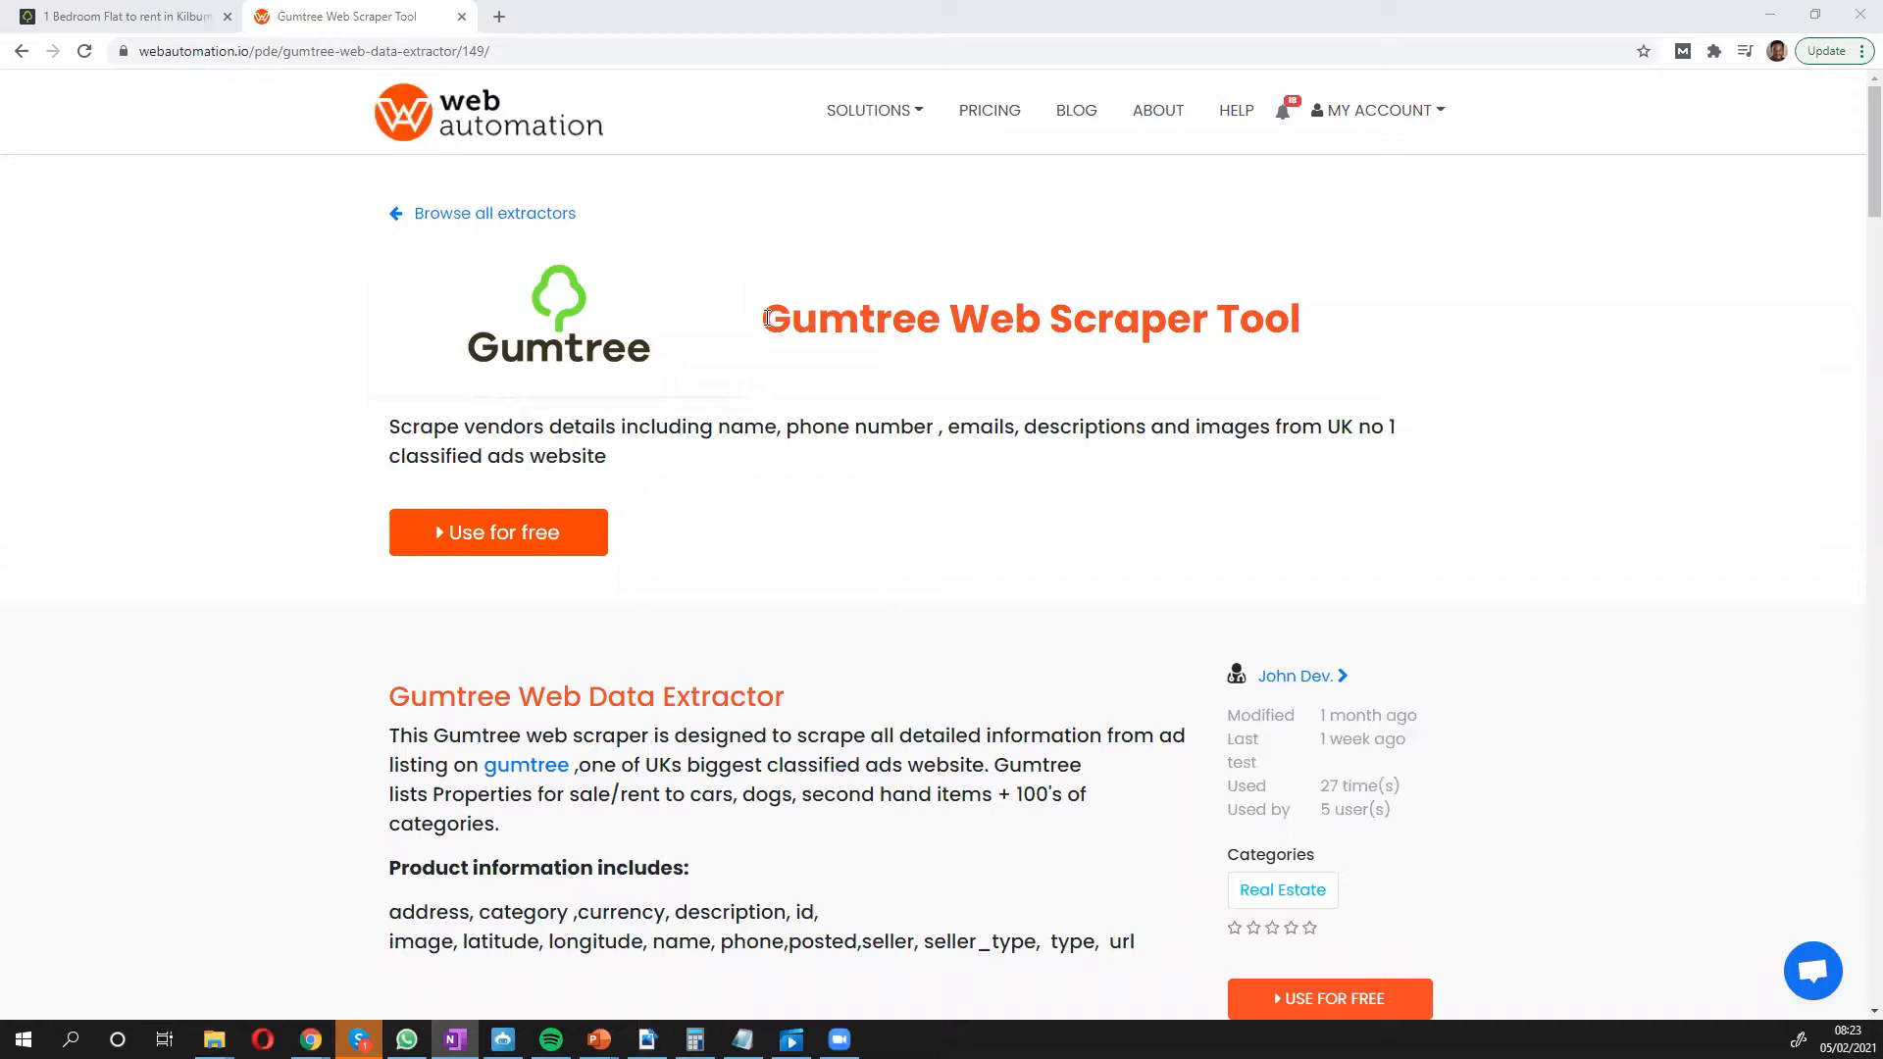
Take the free Gumtree Web Scraper Tool and activate the extractor for this account.
left_click_drag(763, 318, 1044, 318)
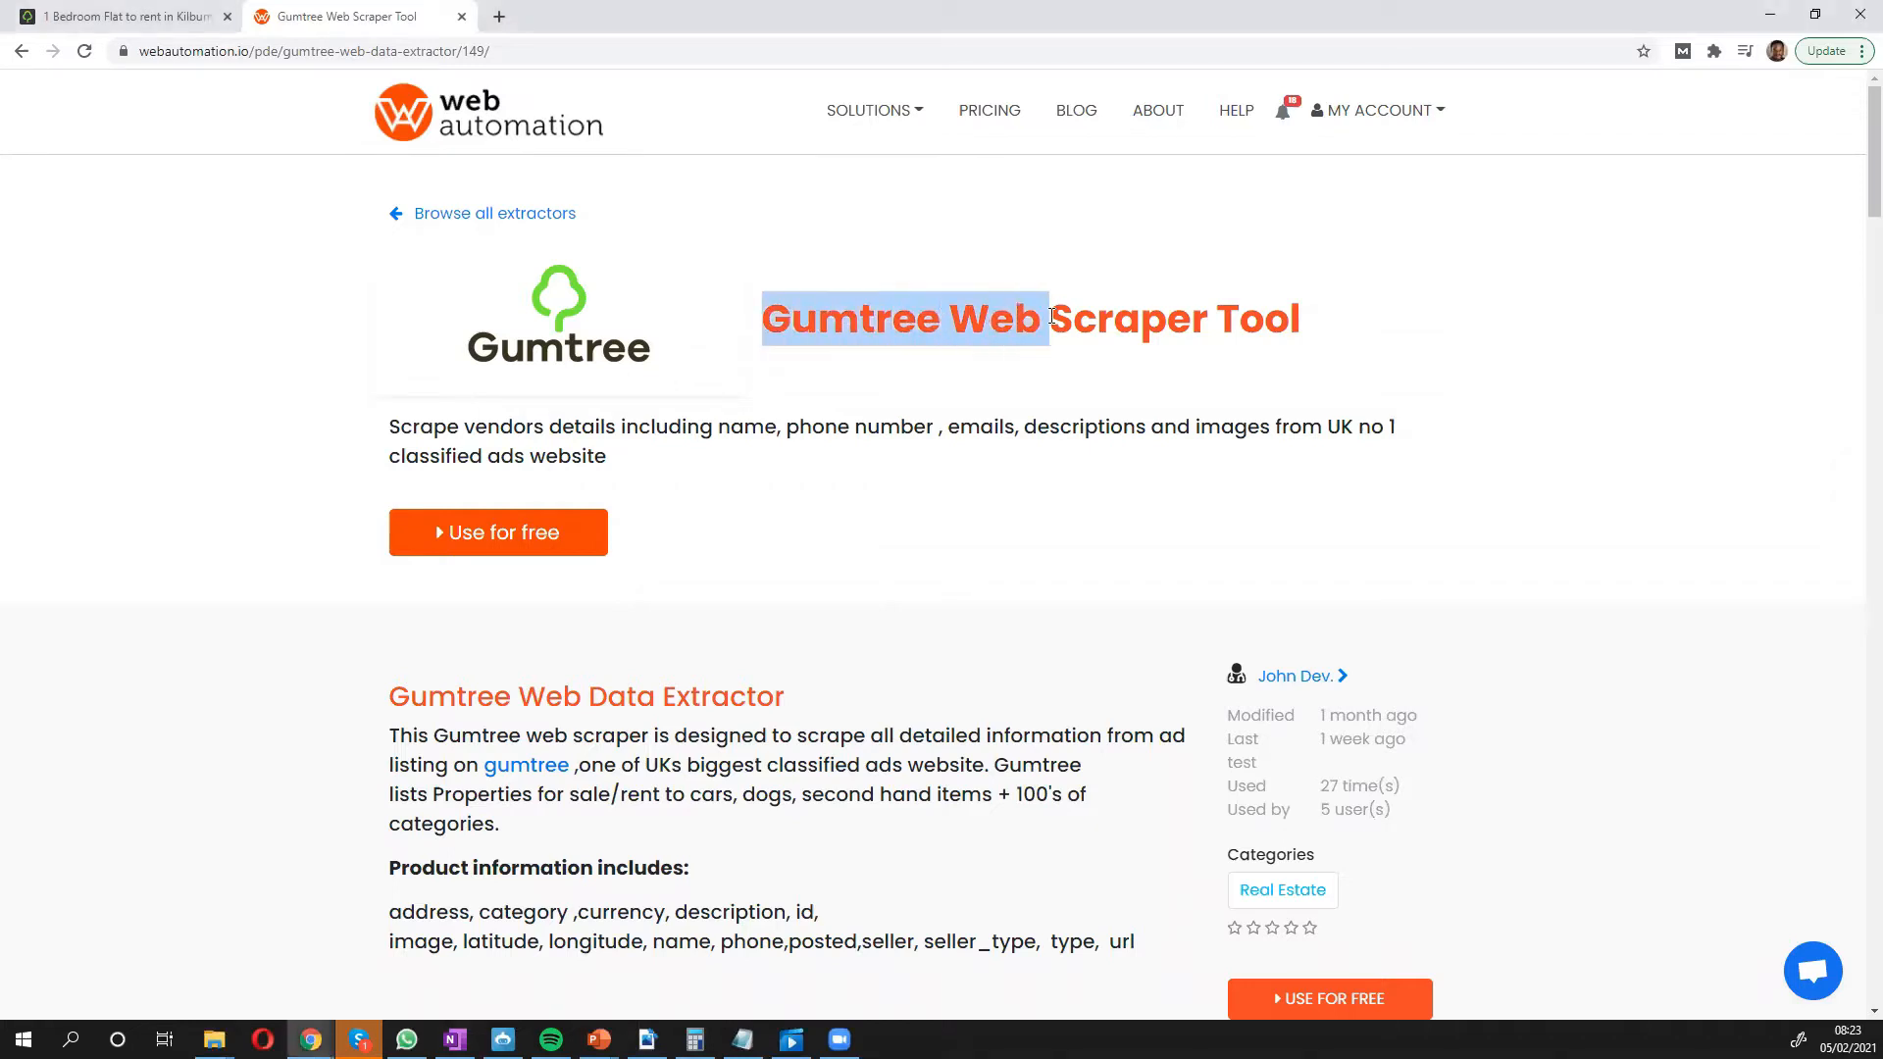
mouse_move(549, 216)
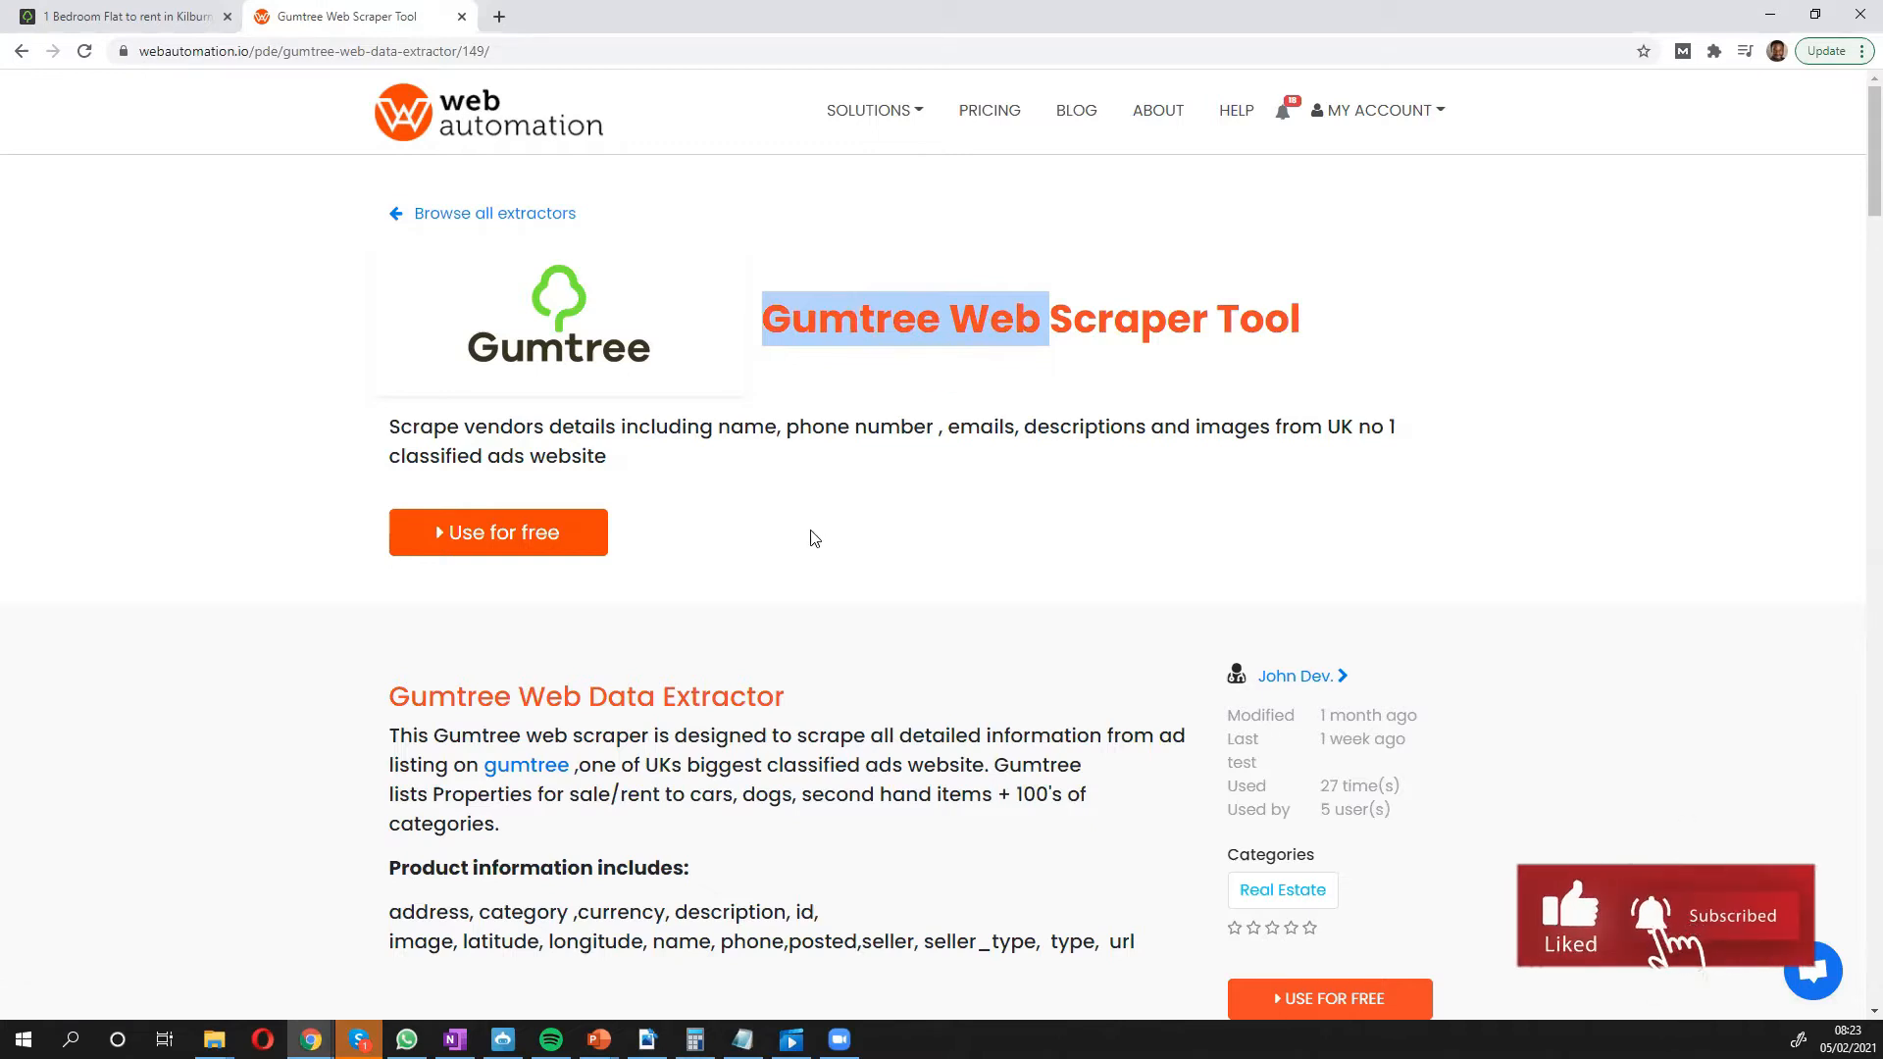
scroll("down", 3)
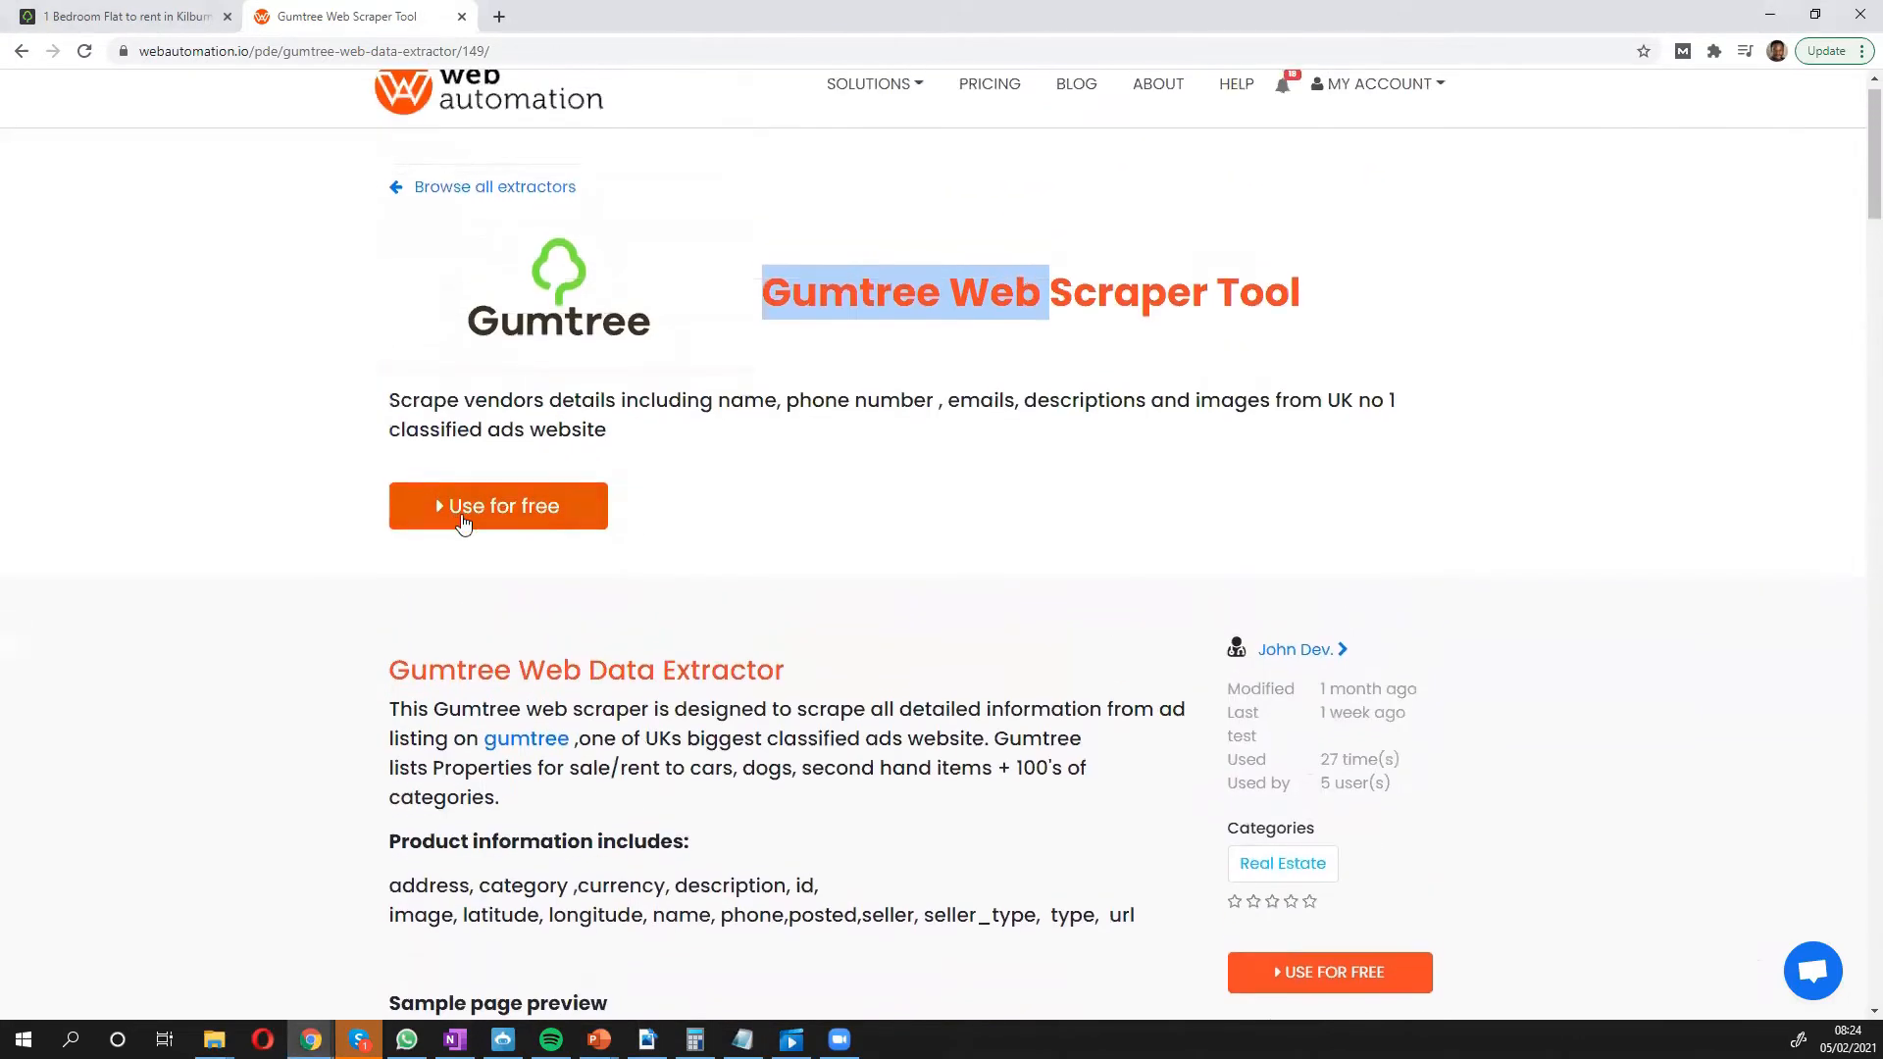
left_click(497, 506)
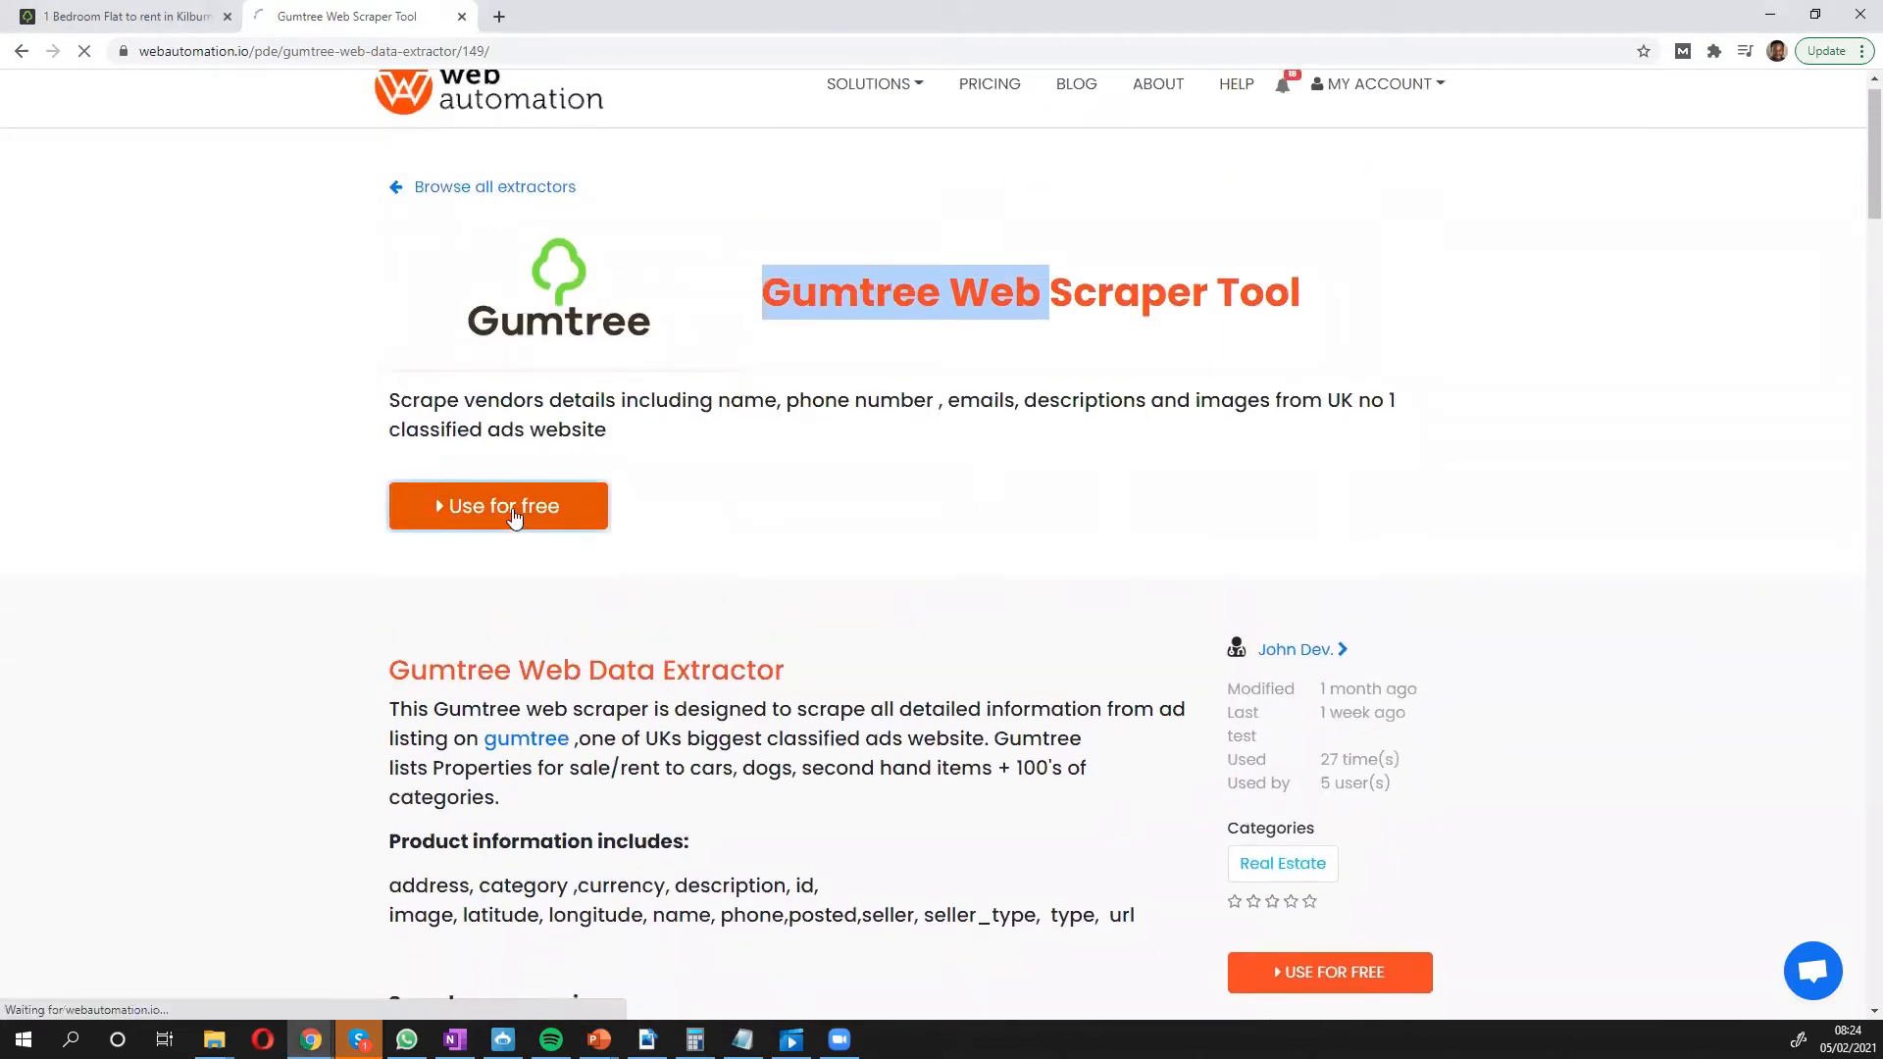
left_click(497, 504)
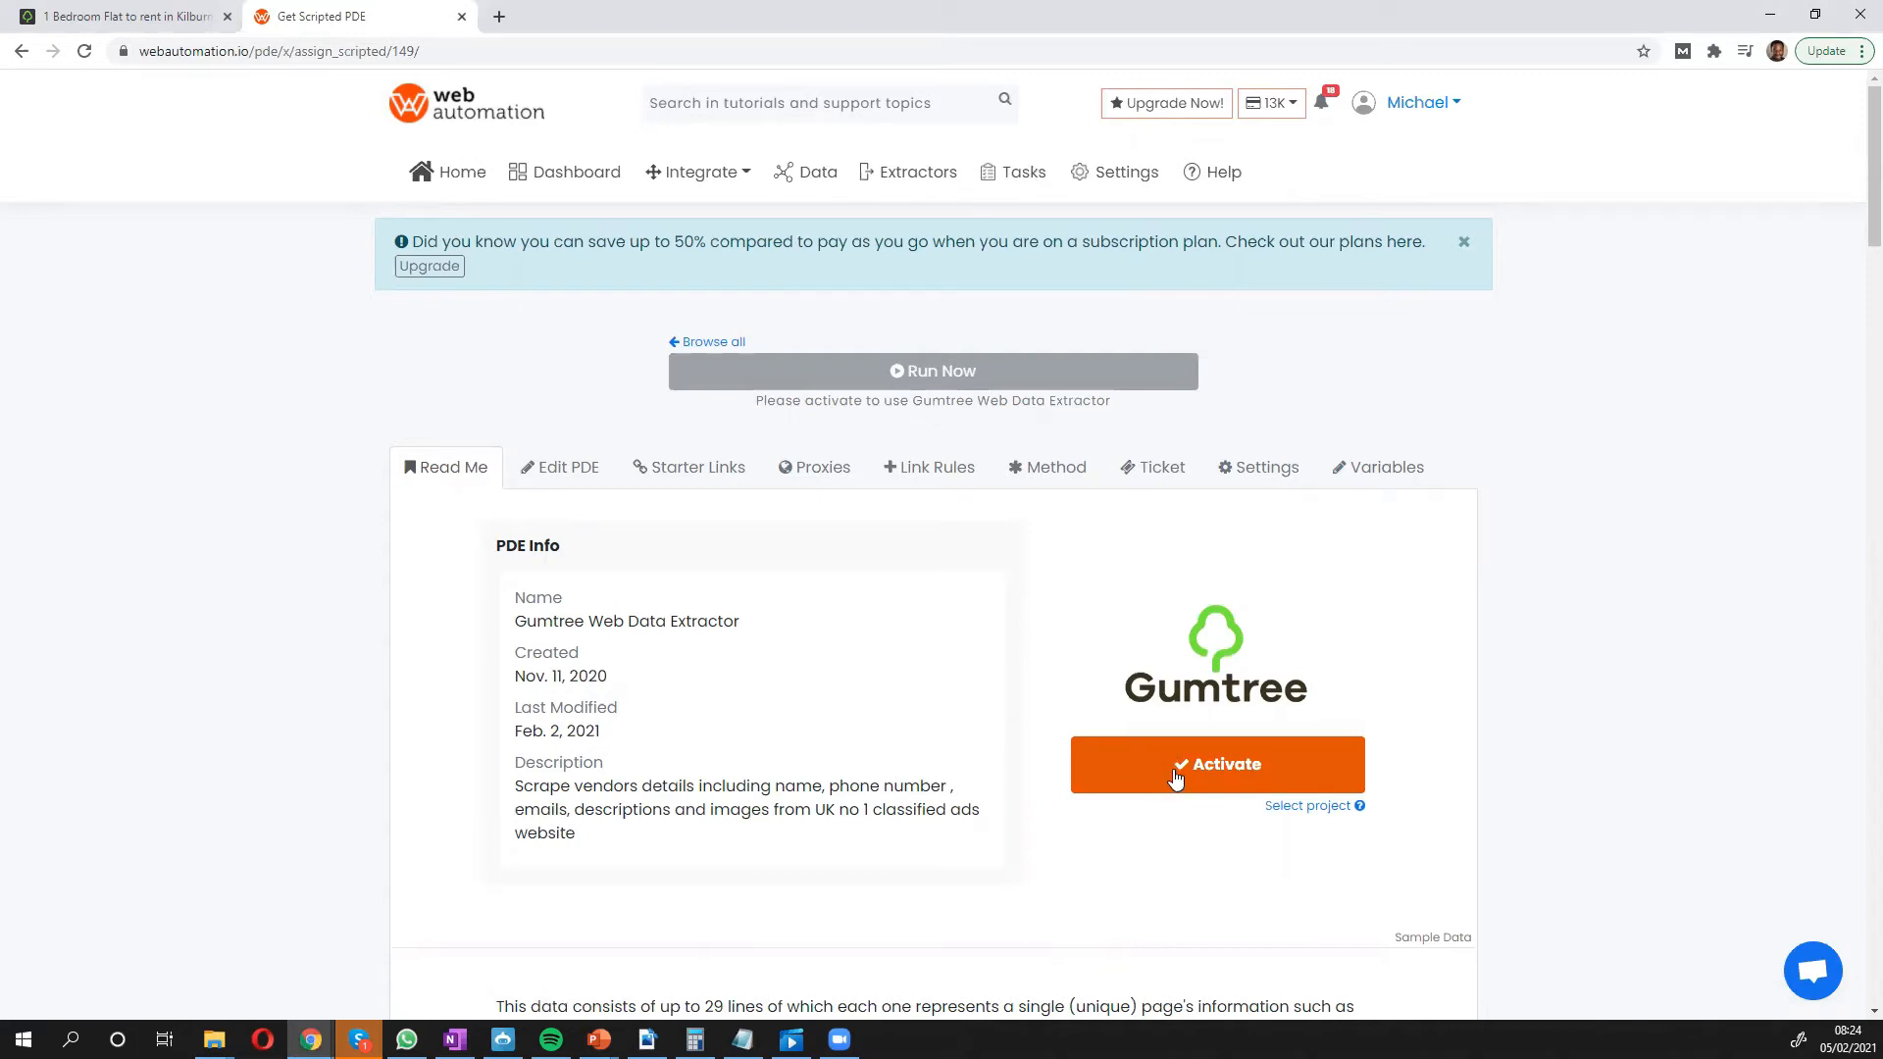
left_click(1216, 765)
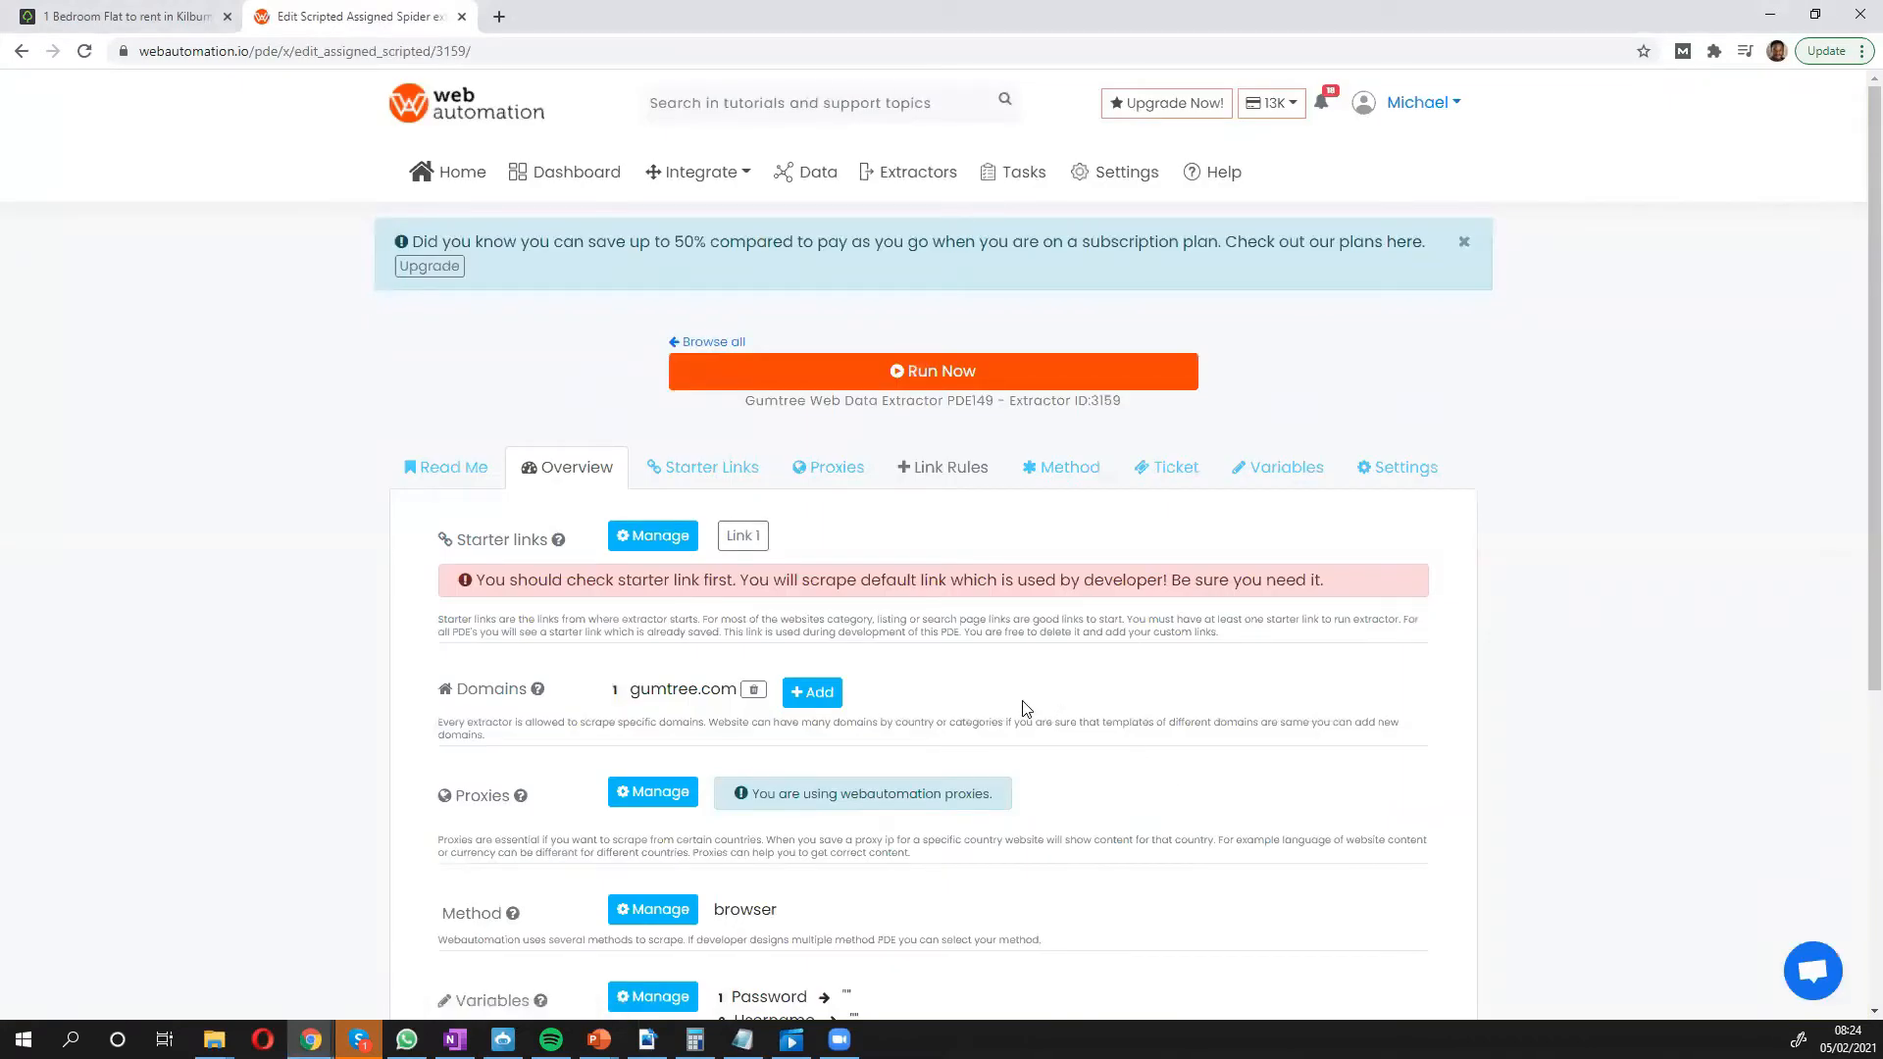
mouse_move(711, 467)
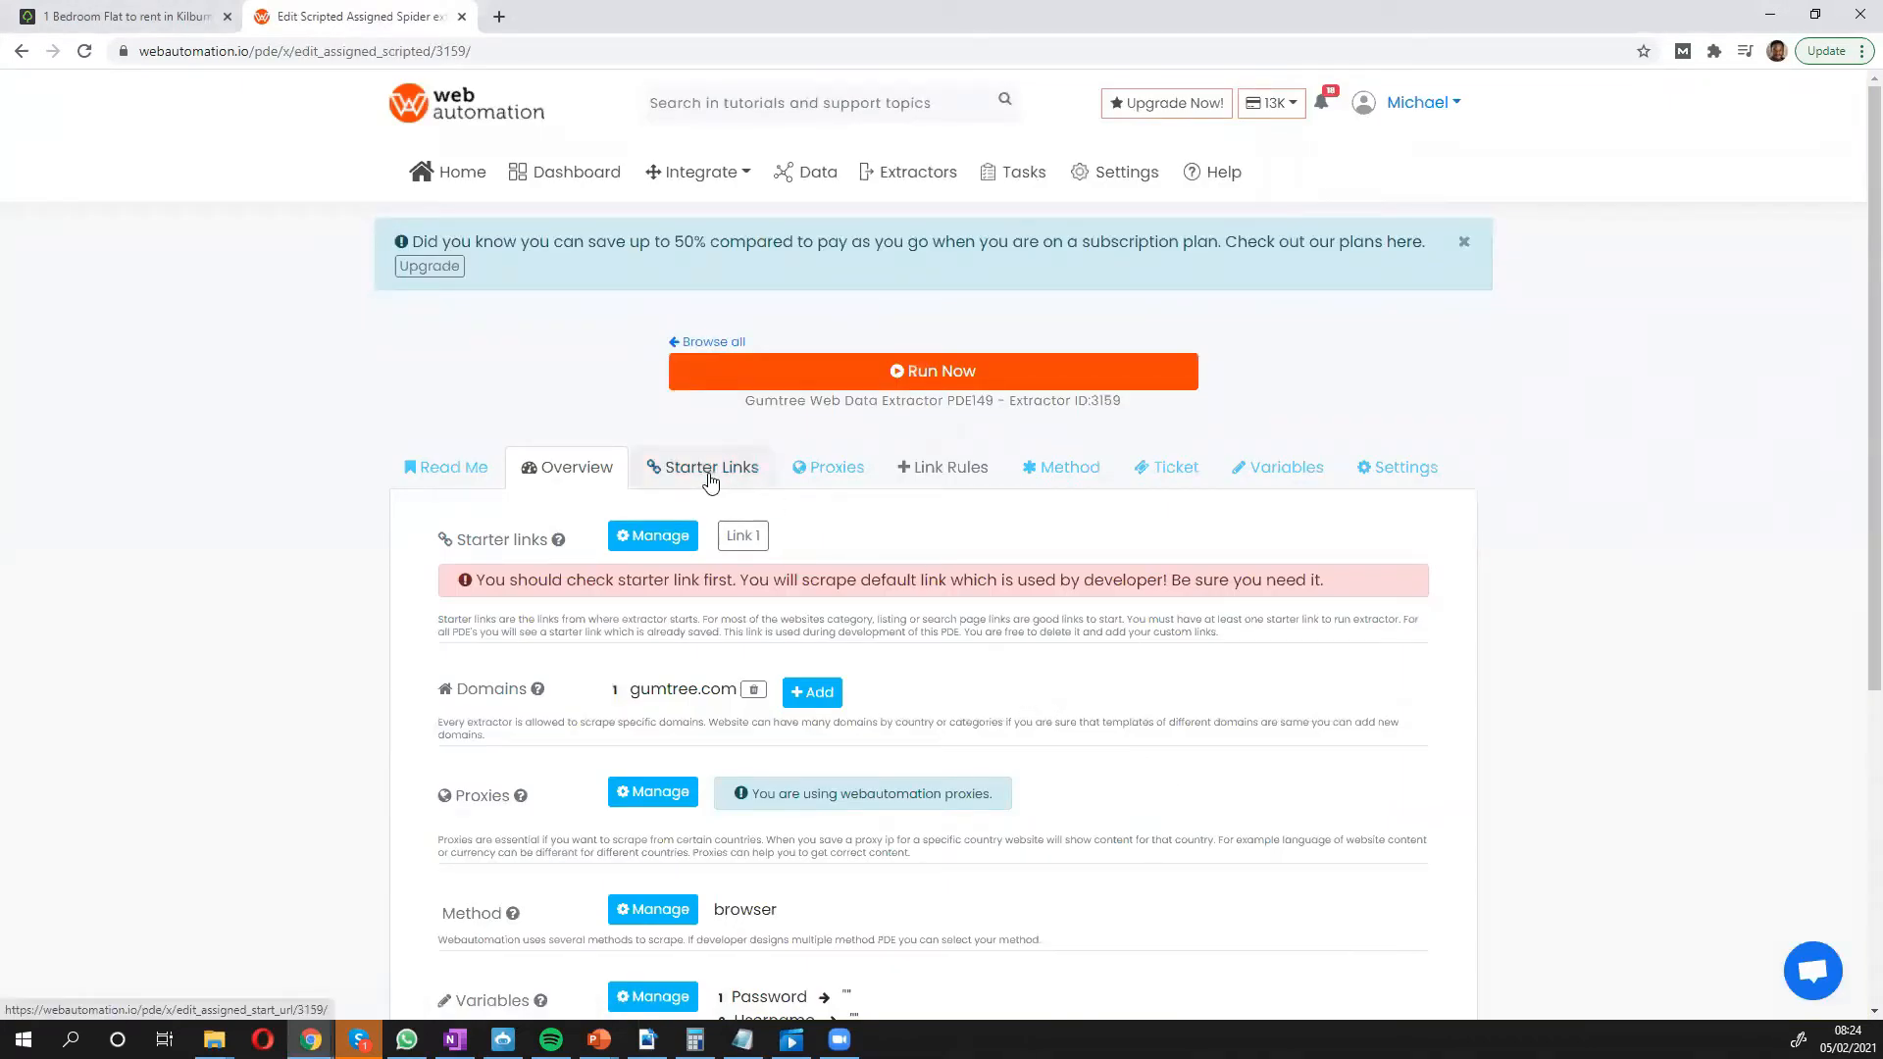
Show the starter links editor with its default link, then view Gumtree's Kilburn flat results.
left_click(710, 466)
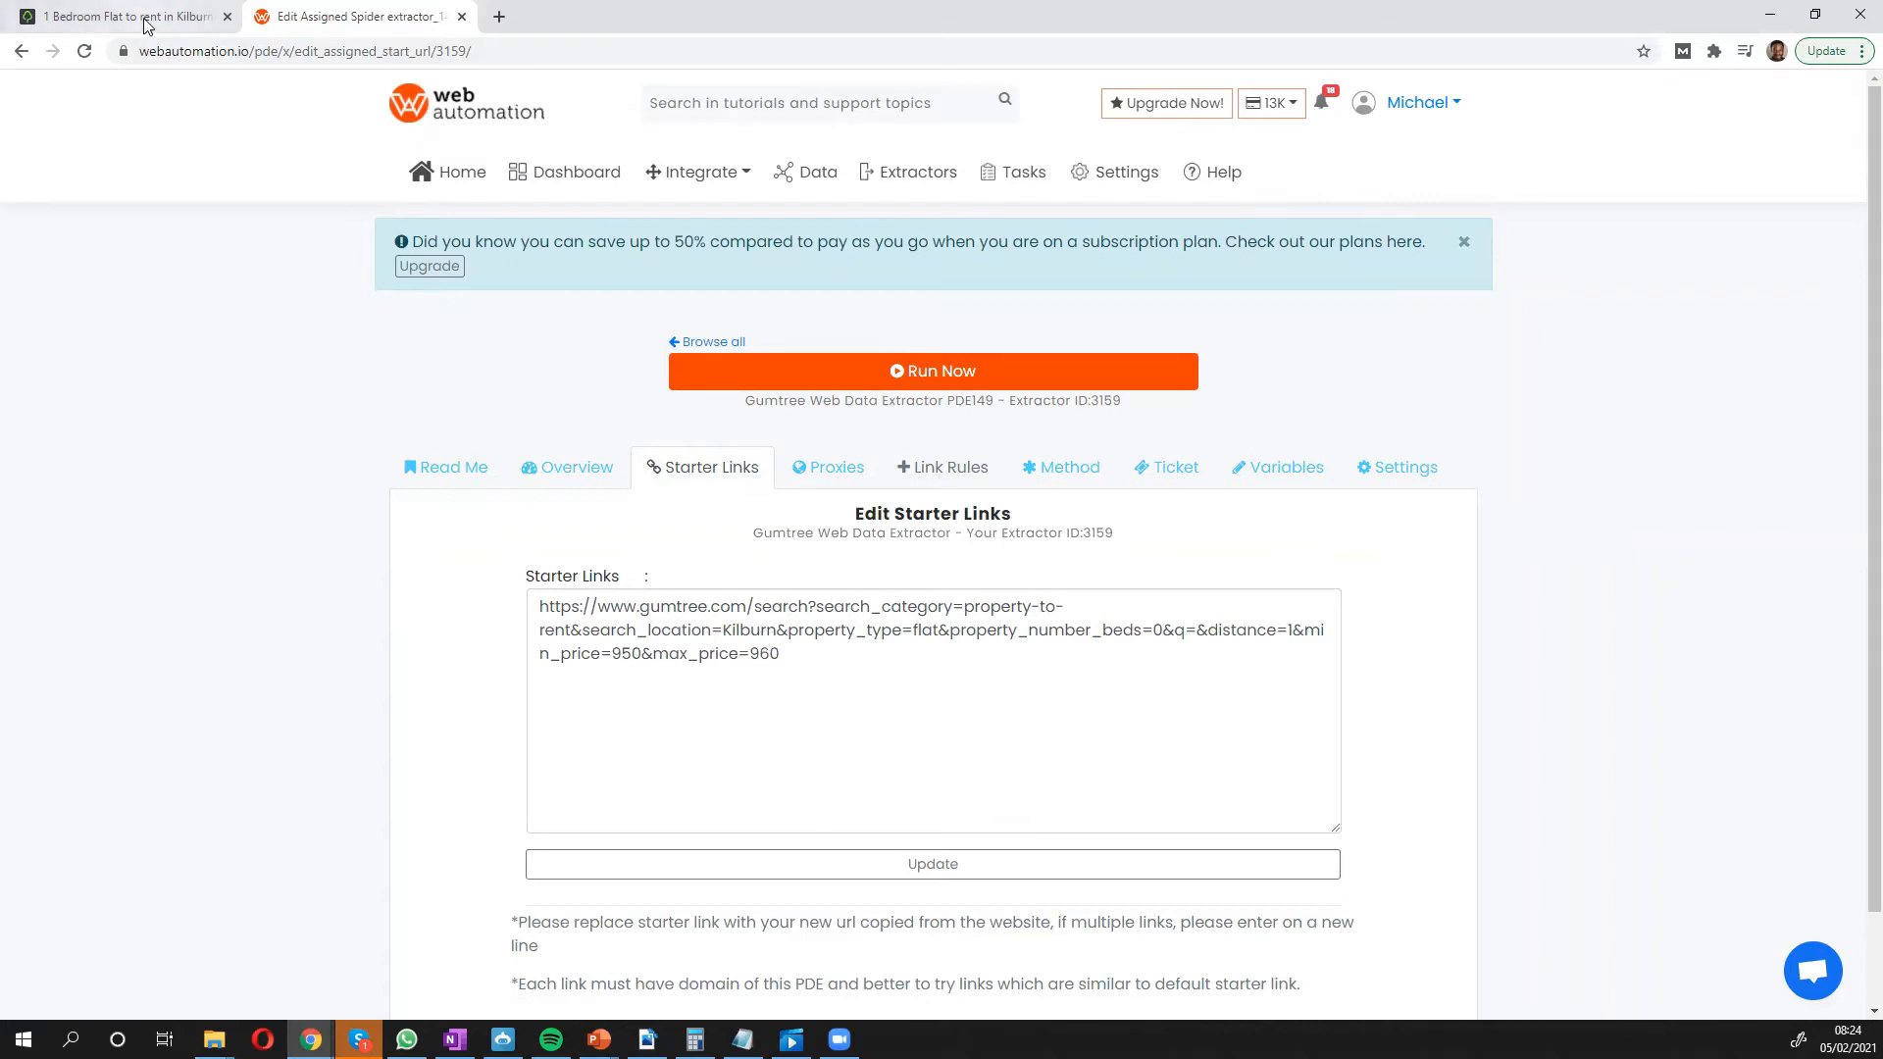
left_click(113, 16)
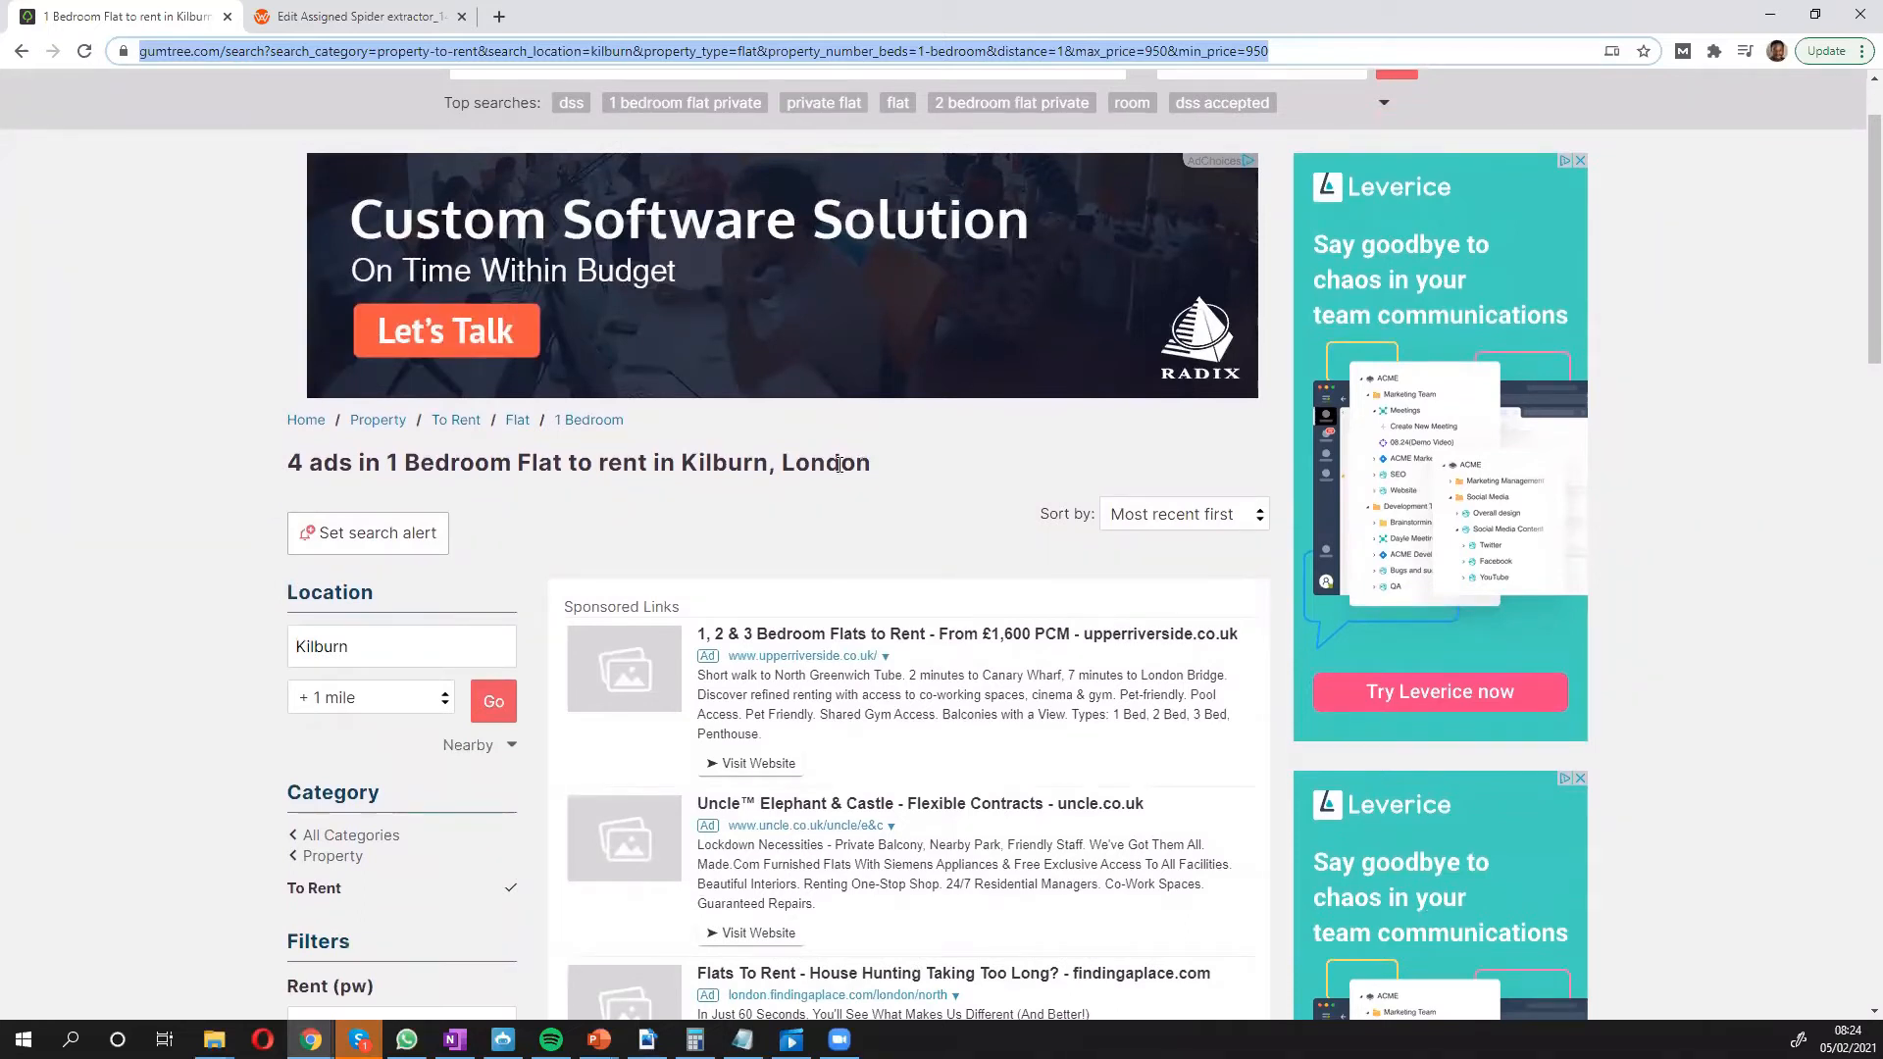
Review Gumtree's Kilburn 1-bedroom rental results and return to the starter links editor.
scroll("down", 3)
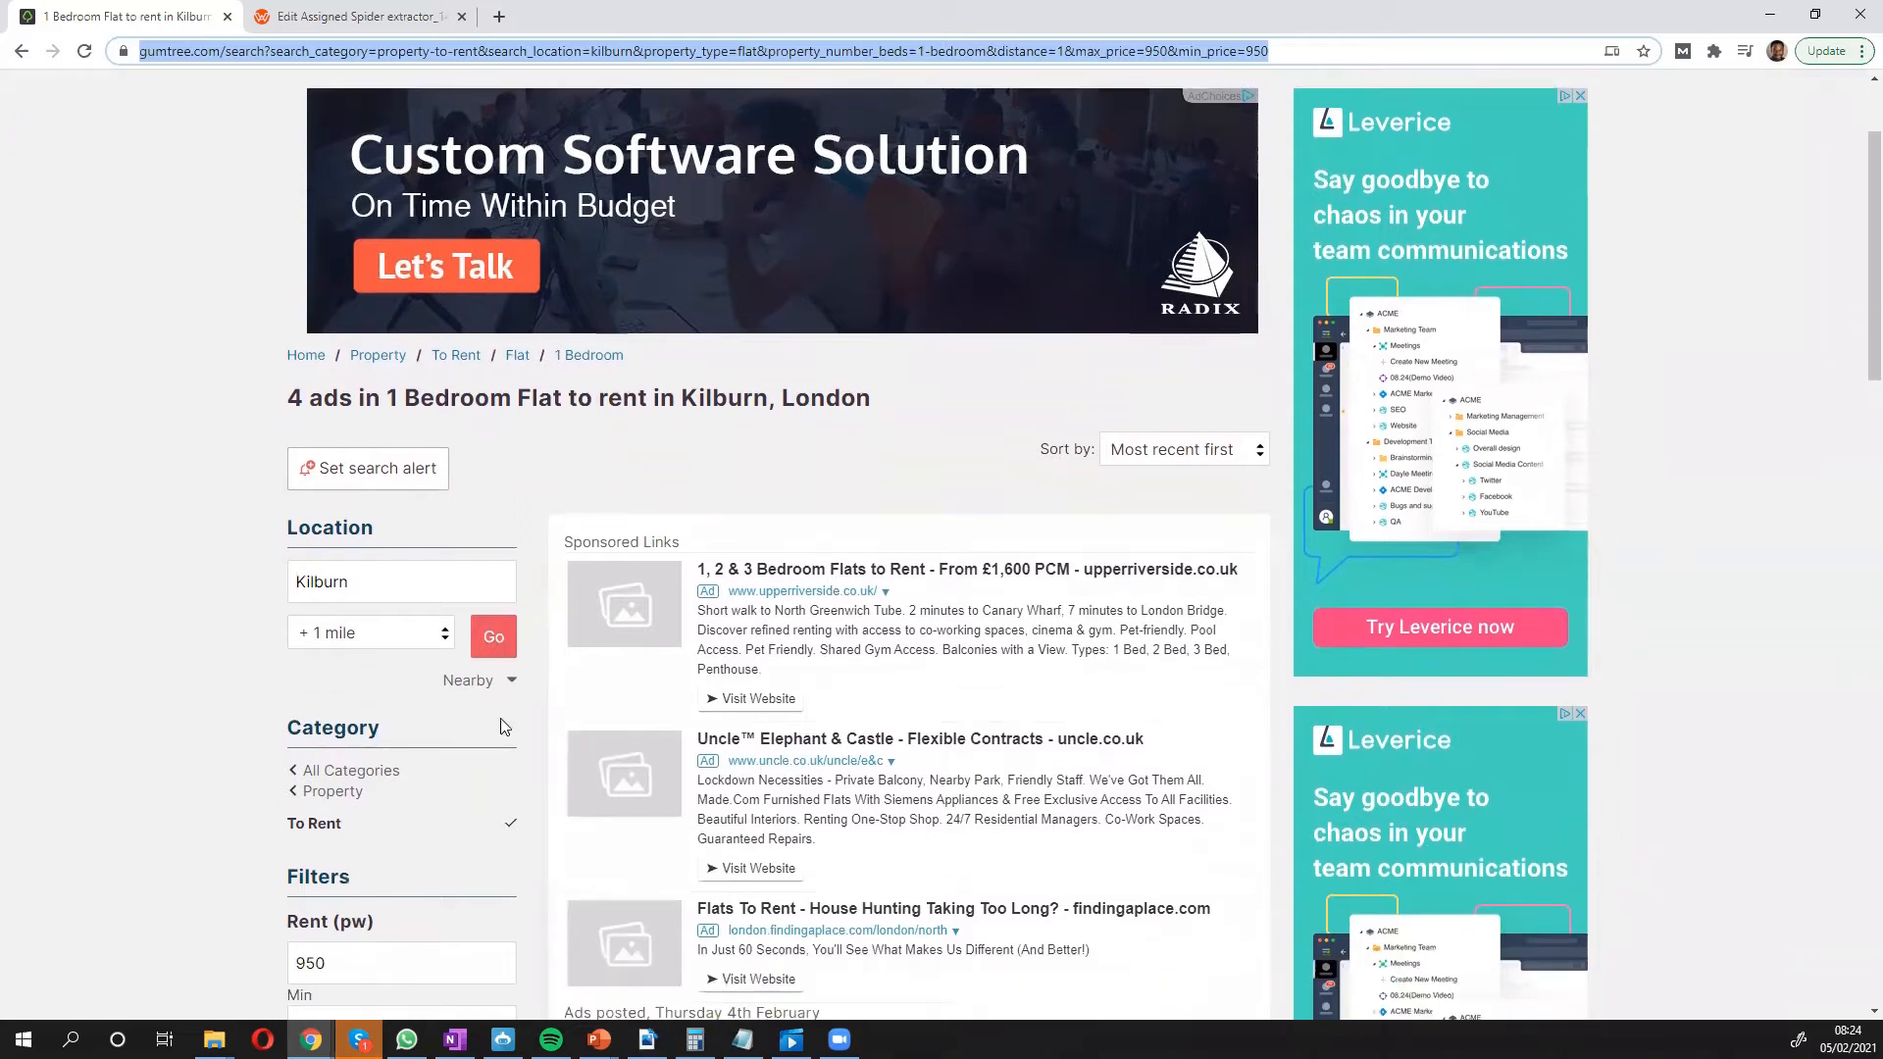
scroll("down", 3)
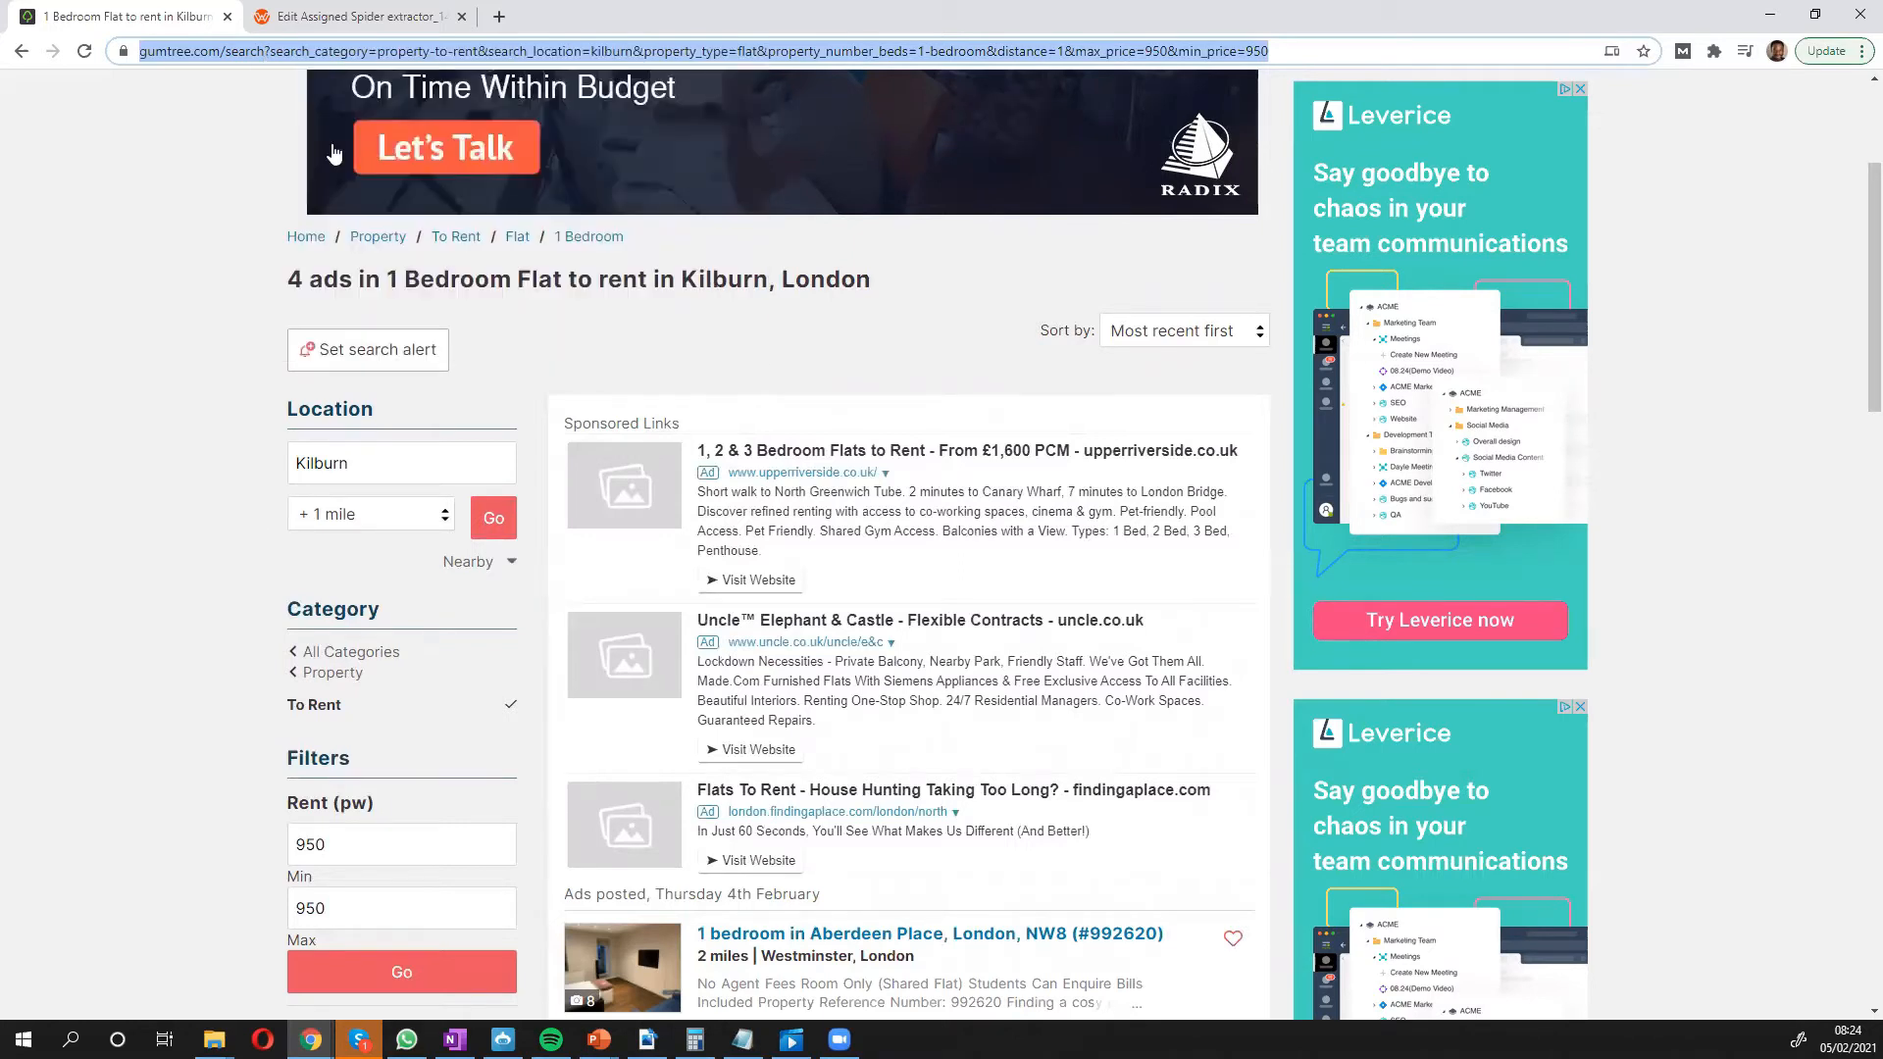
left_click(354, 16)
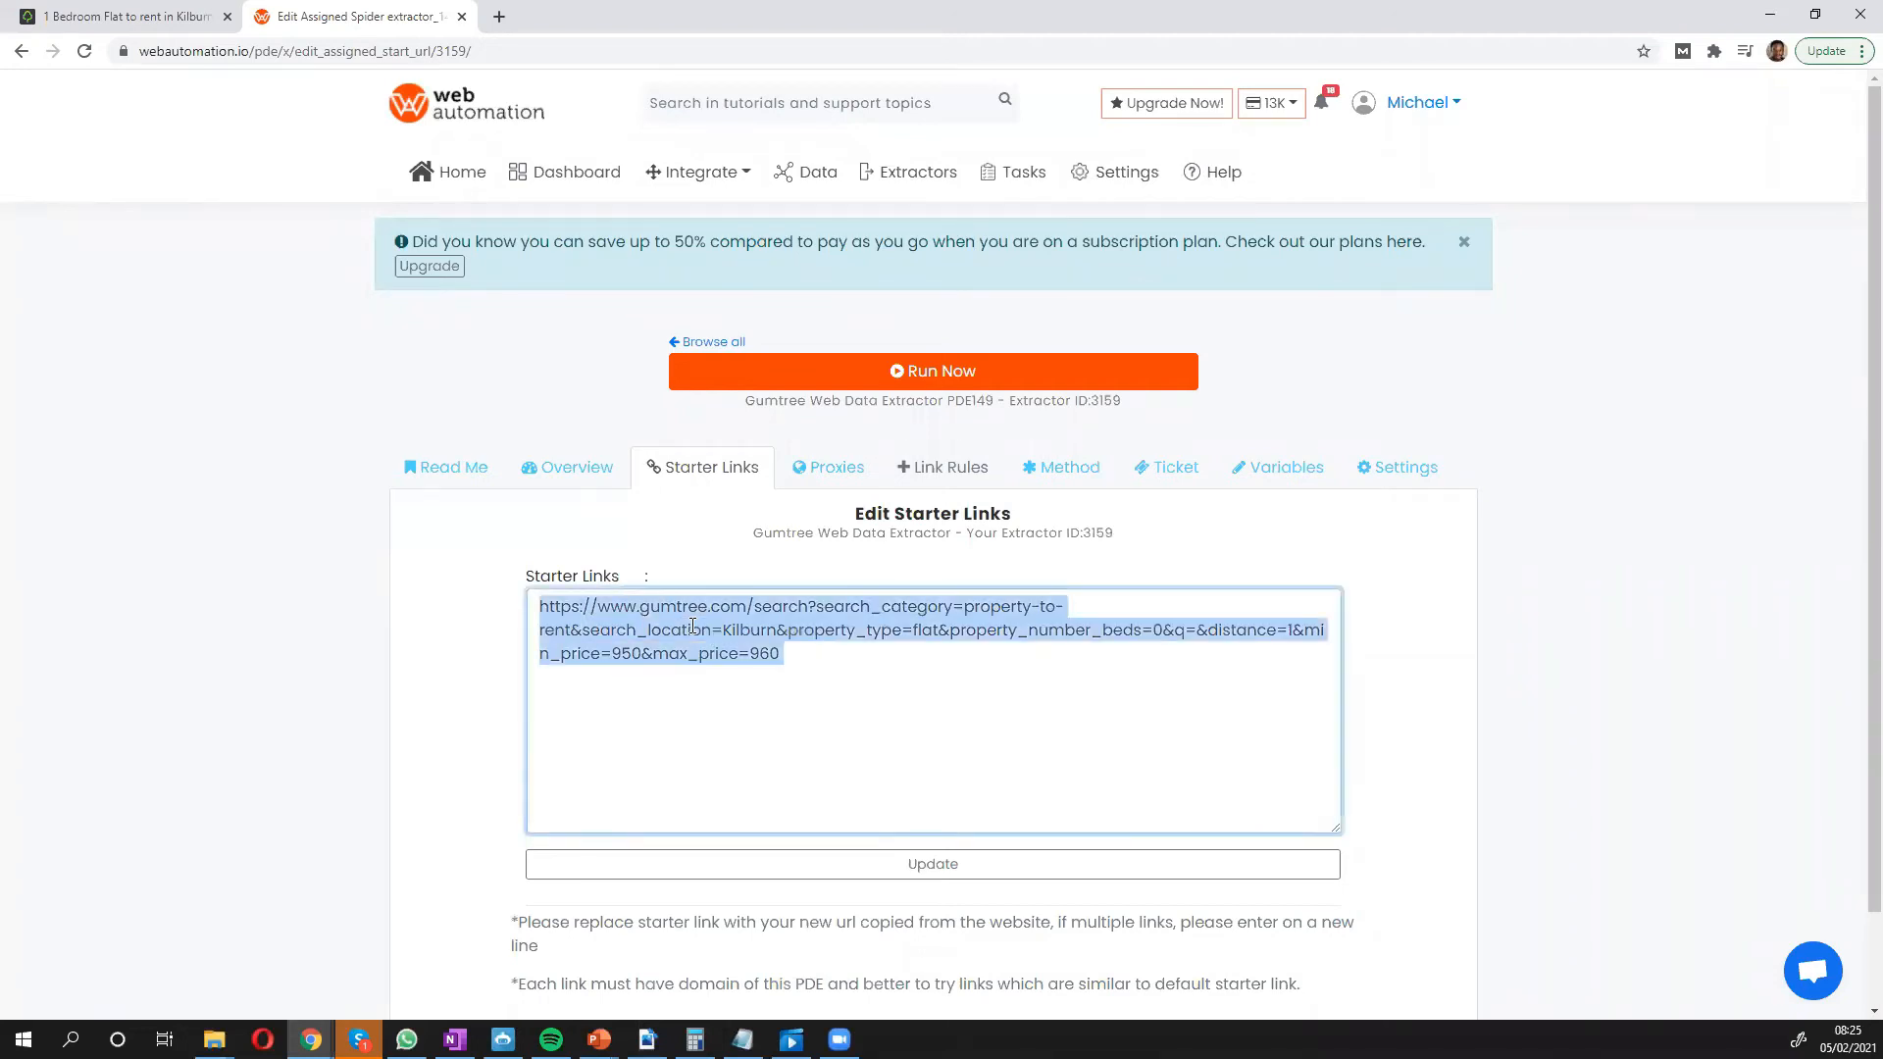
Save the starter link list holding the Kilburn 1-bedroom Gumtree search link.
left_click(932, 864)
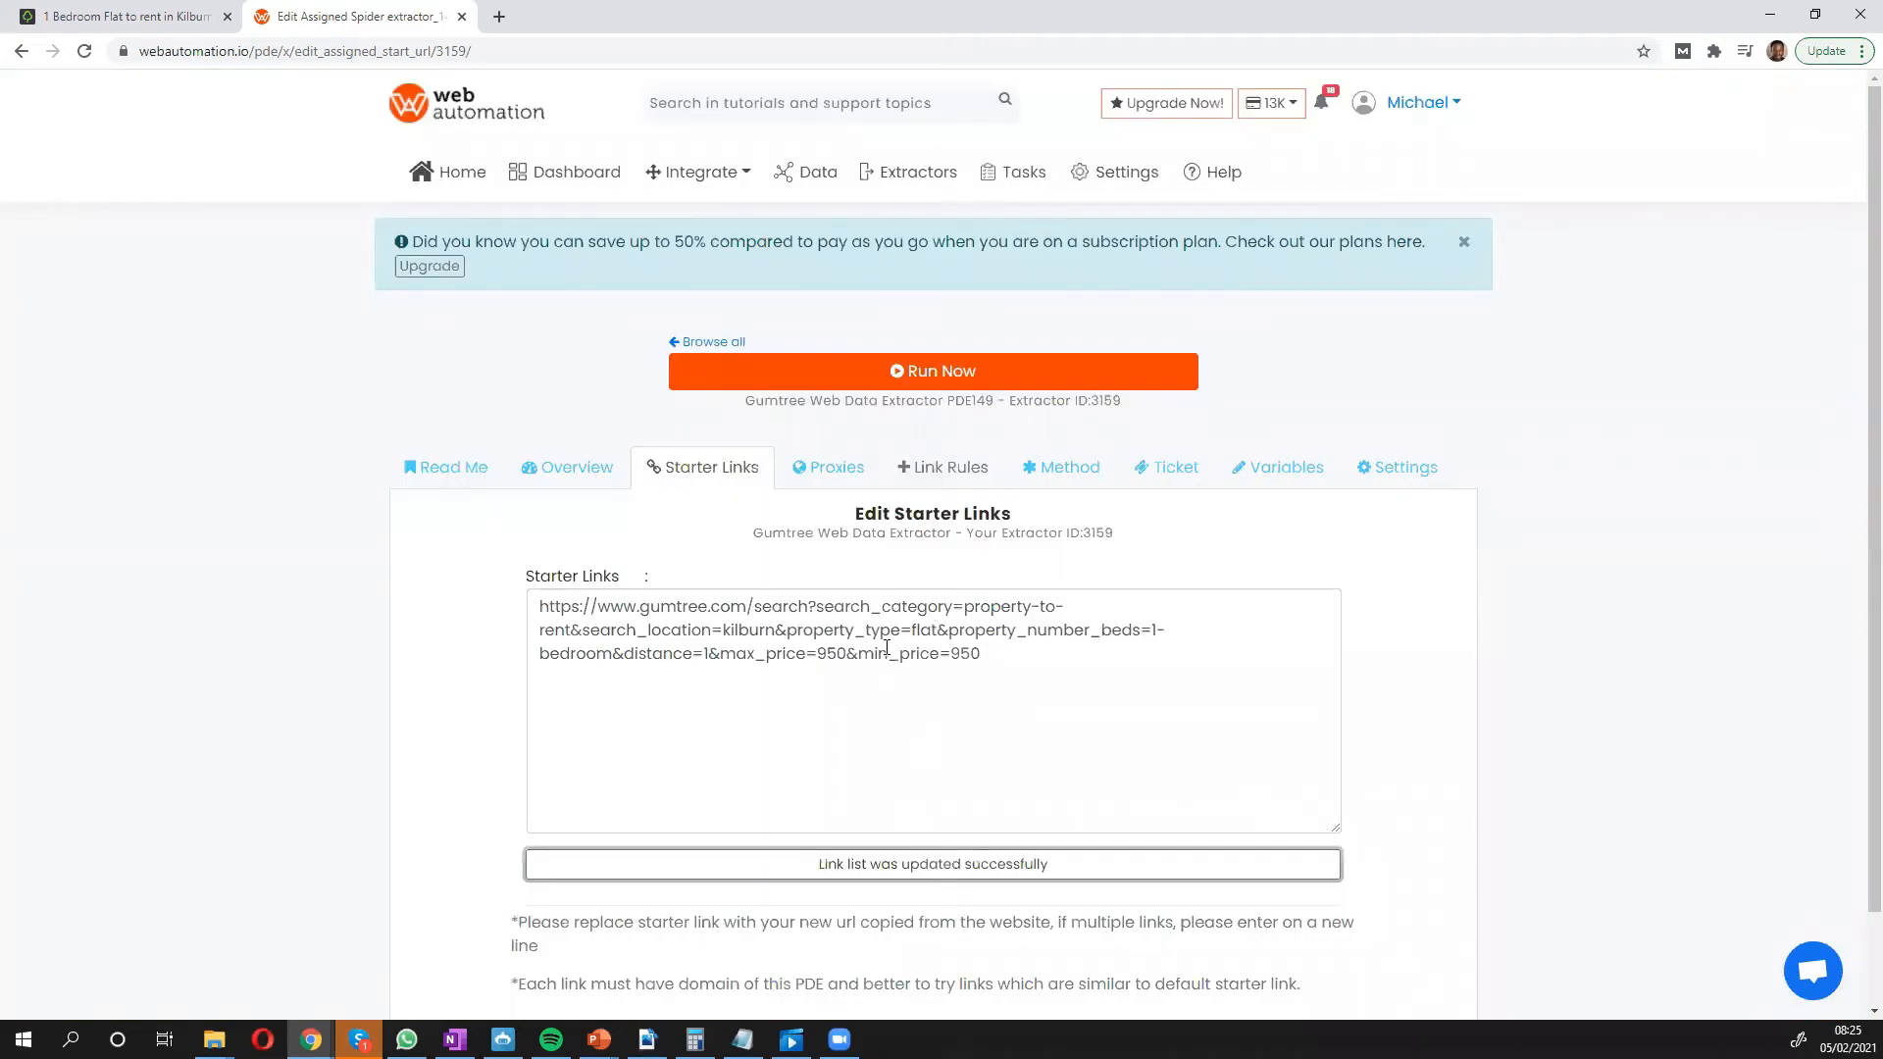
mouse_move(1284, 467)
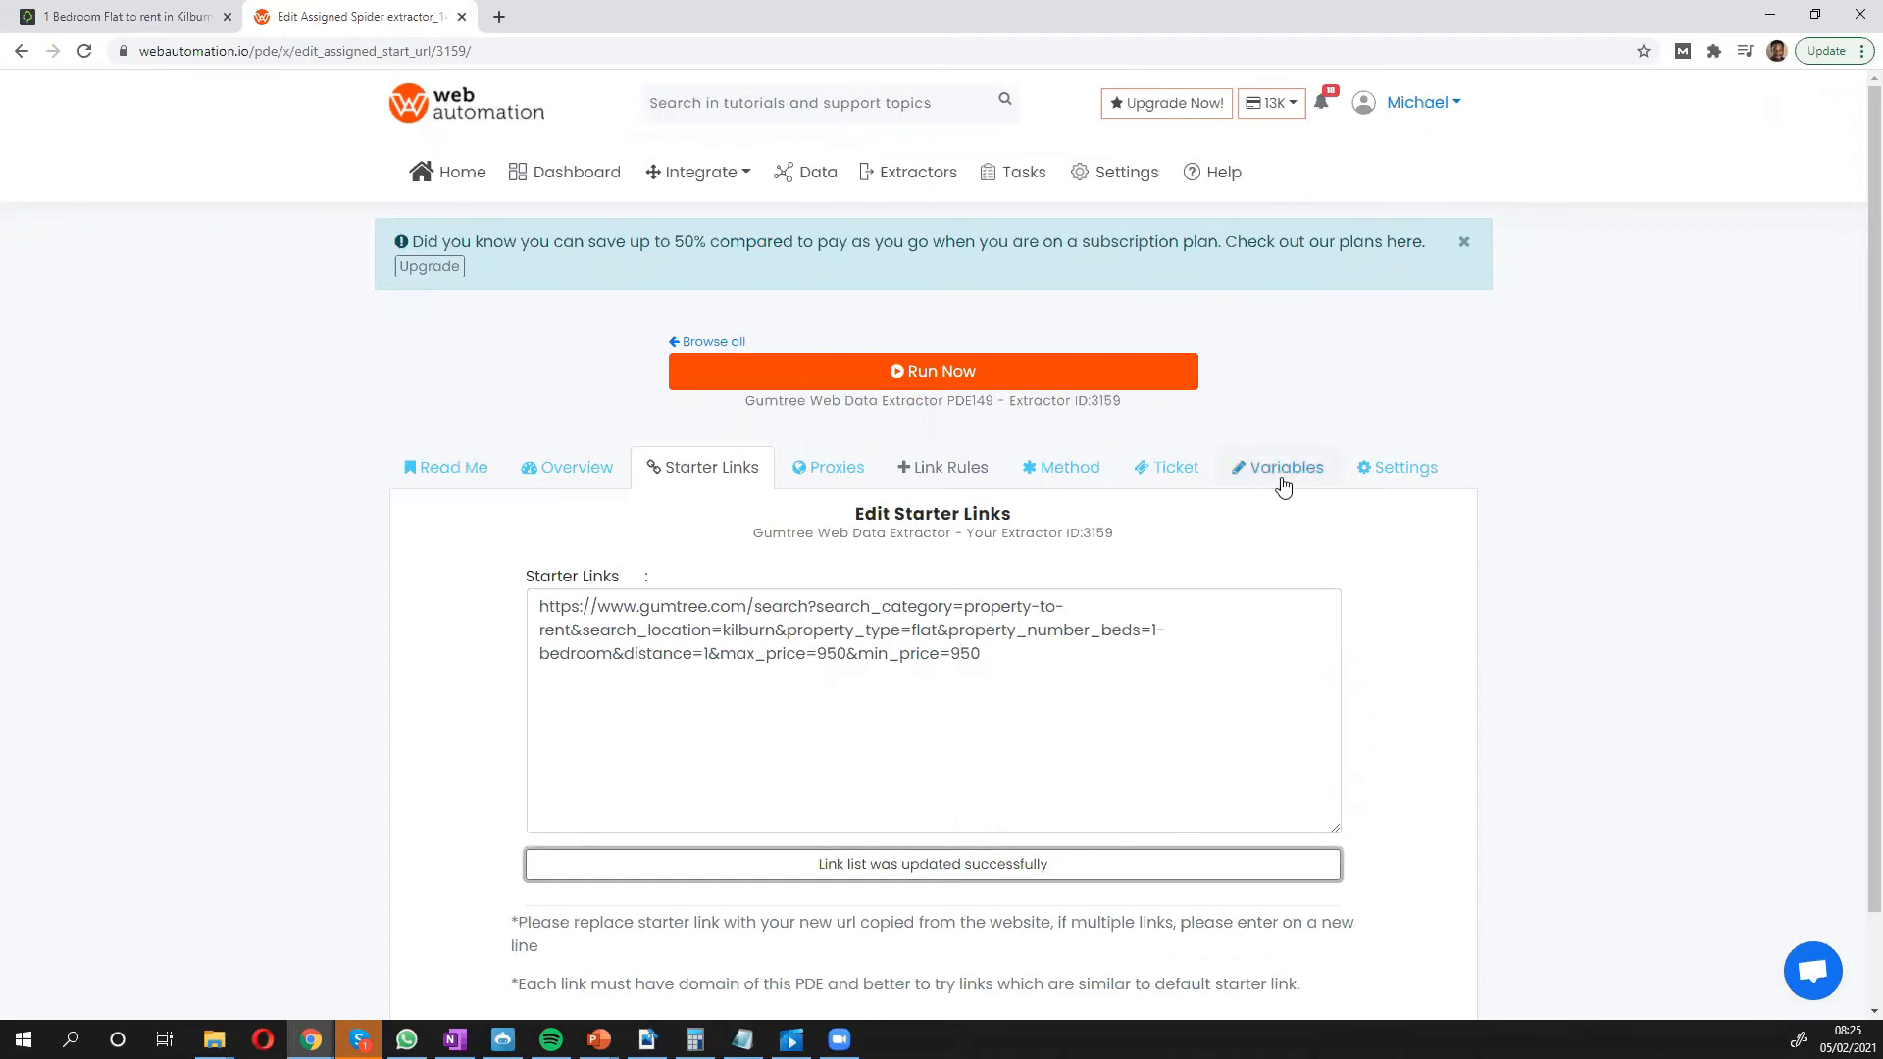
Show the extractor's Variables settings and focus the empty Password field.
left_click(1284, 467)
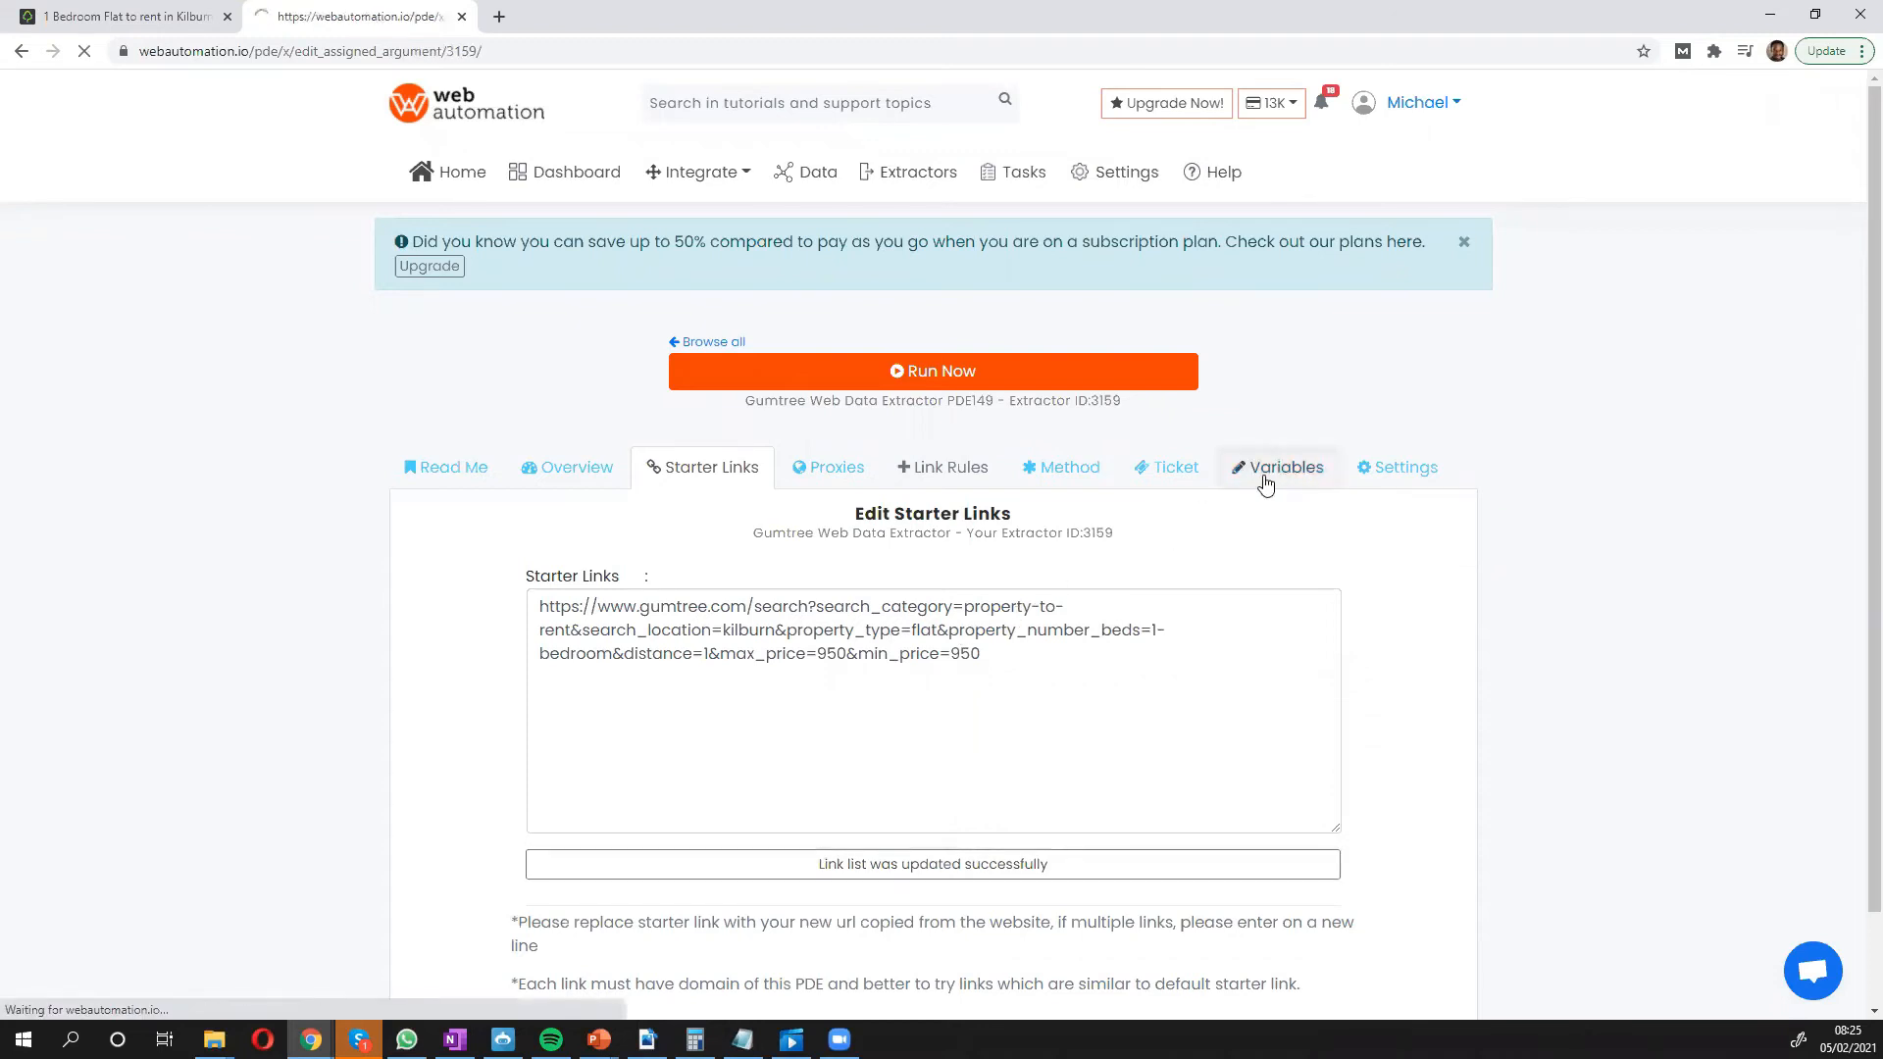
left_click(1277, 467)
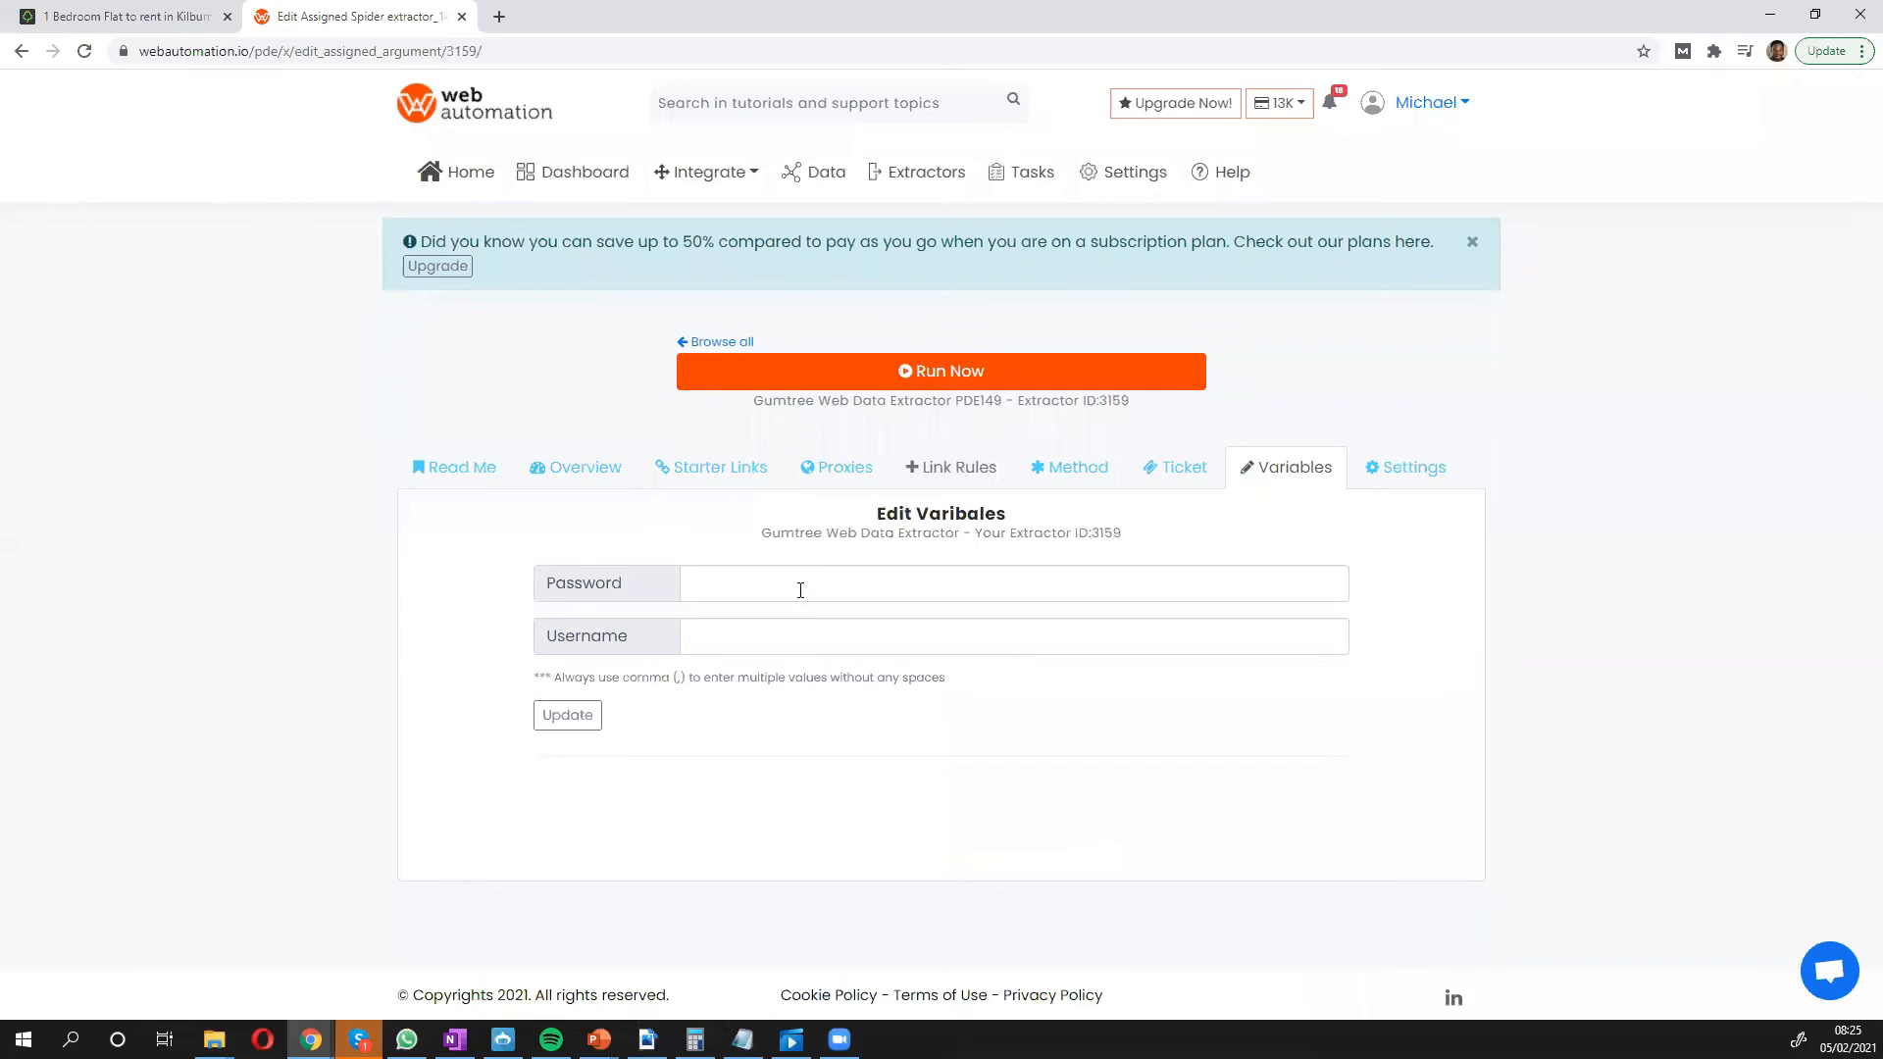
mouse_move(757, 597)
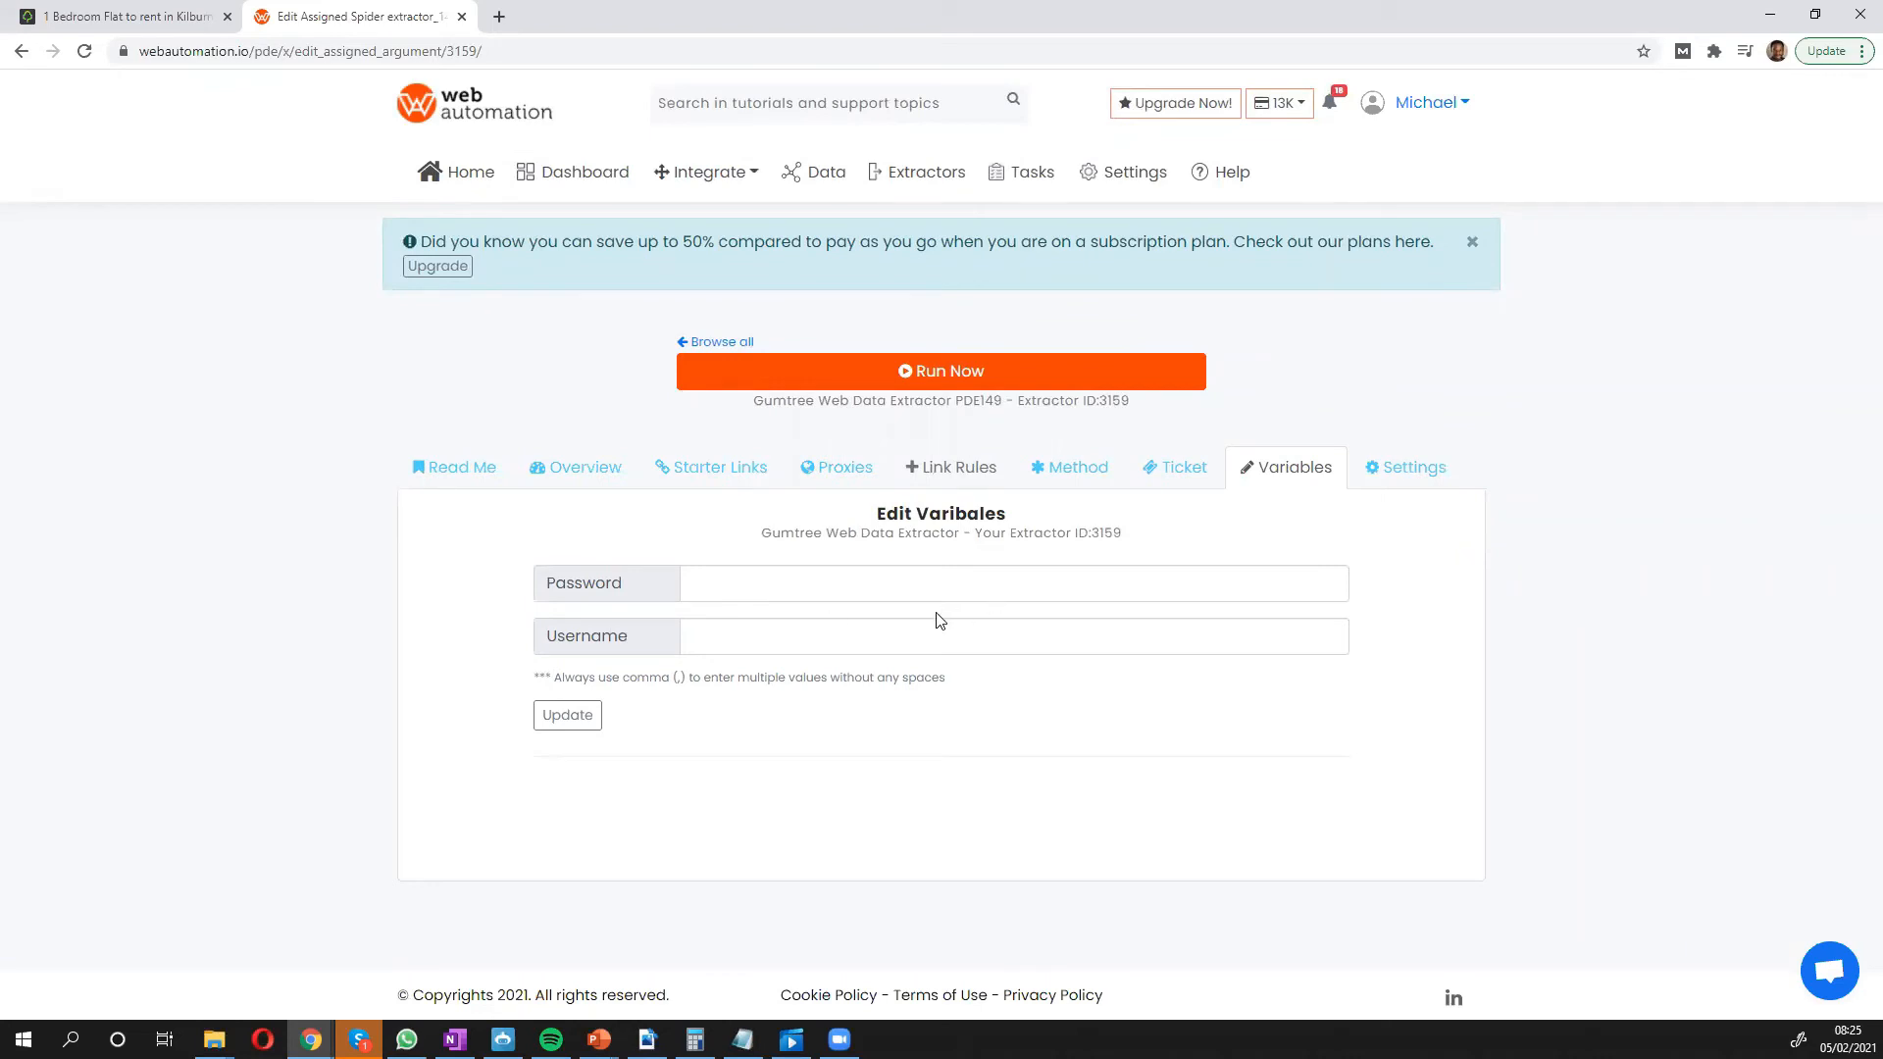
mouse_move(735, 519)
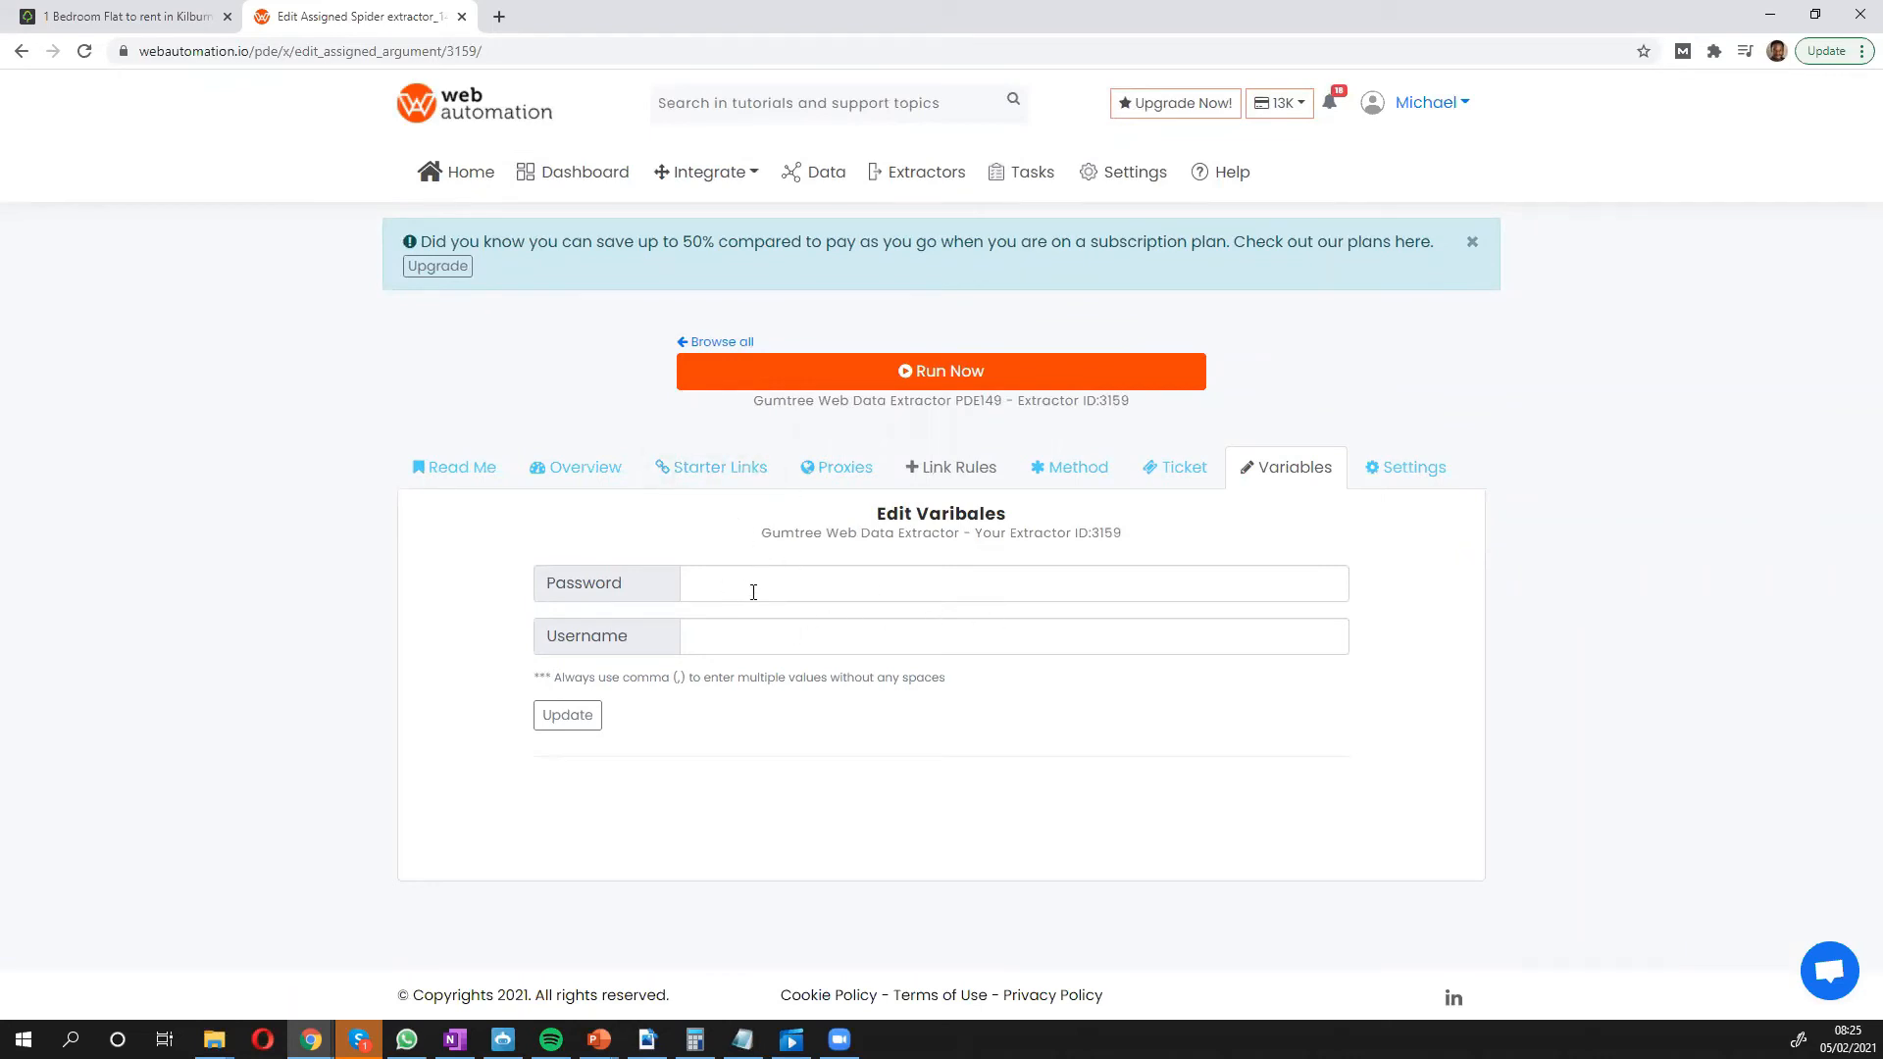
mouse_move(961, 382)
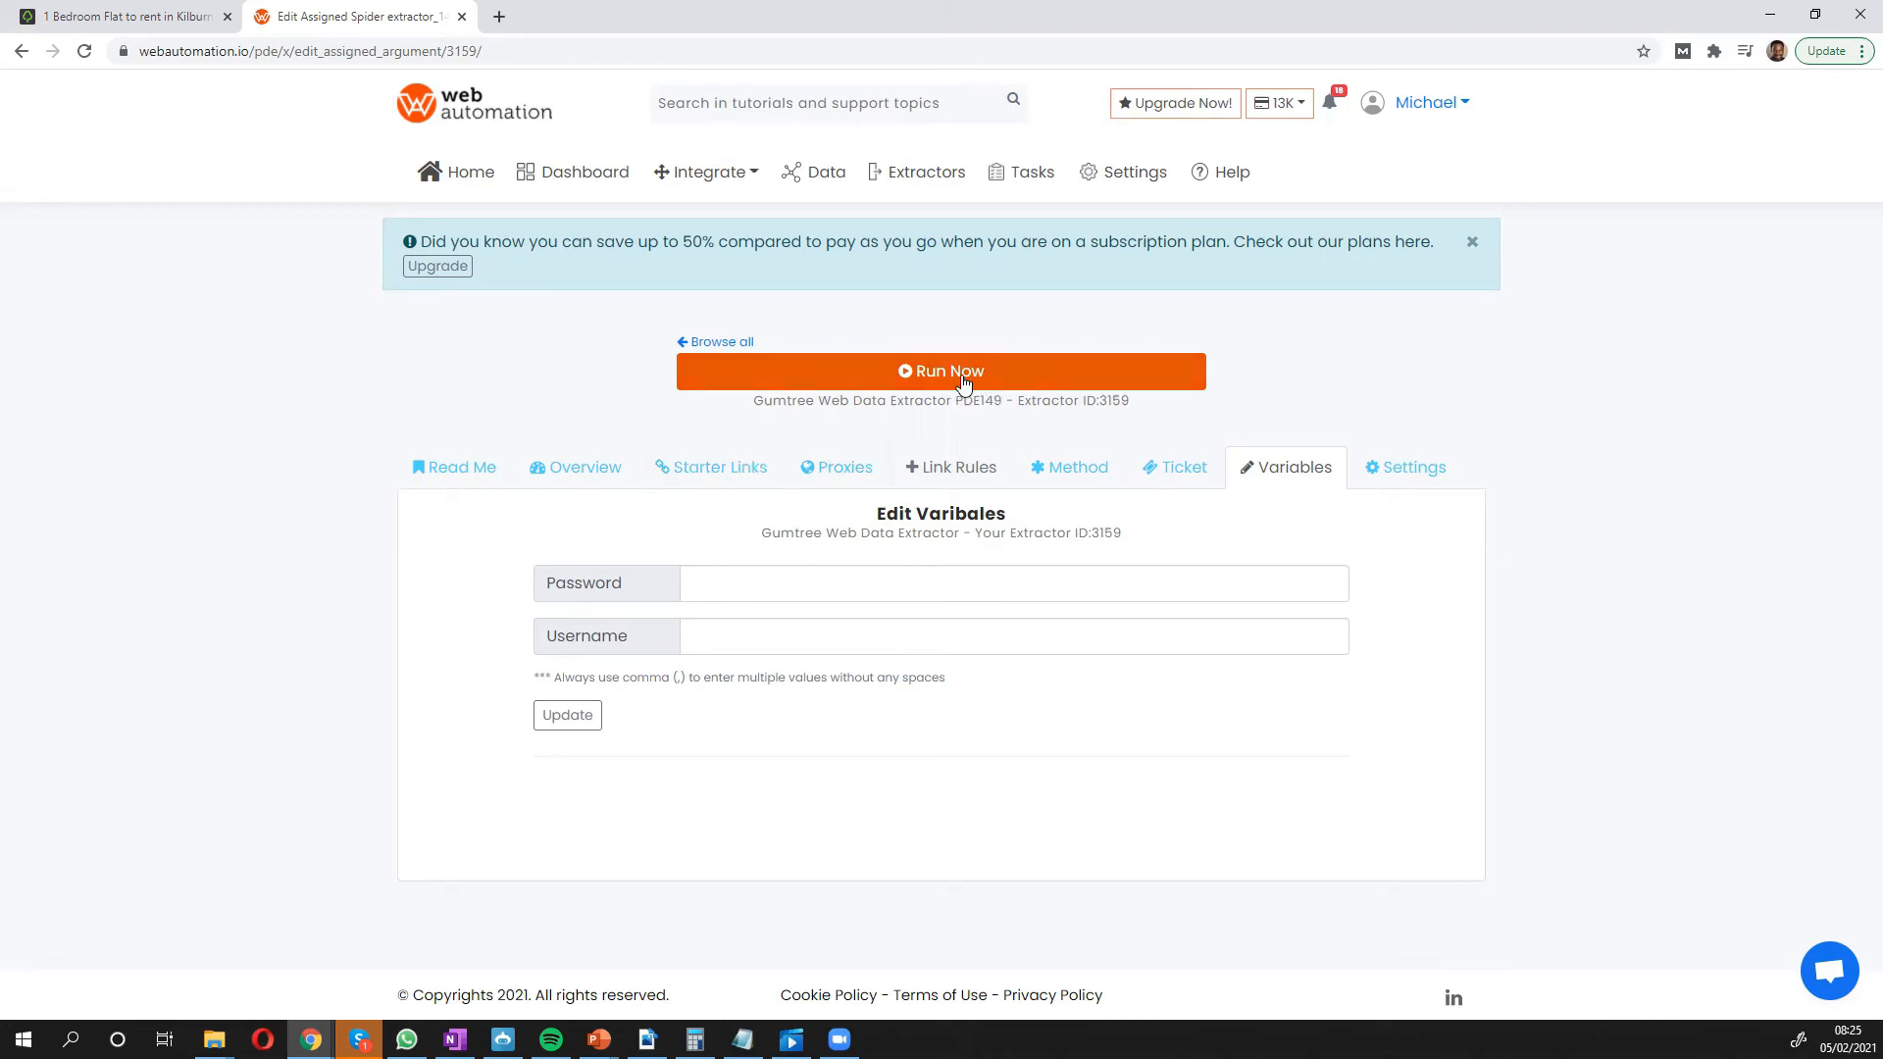
Run the extractor and confirm the gumtree.com job shows completed in the Data overview.
left_click(941, 371)
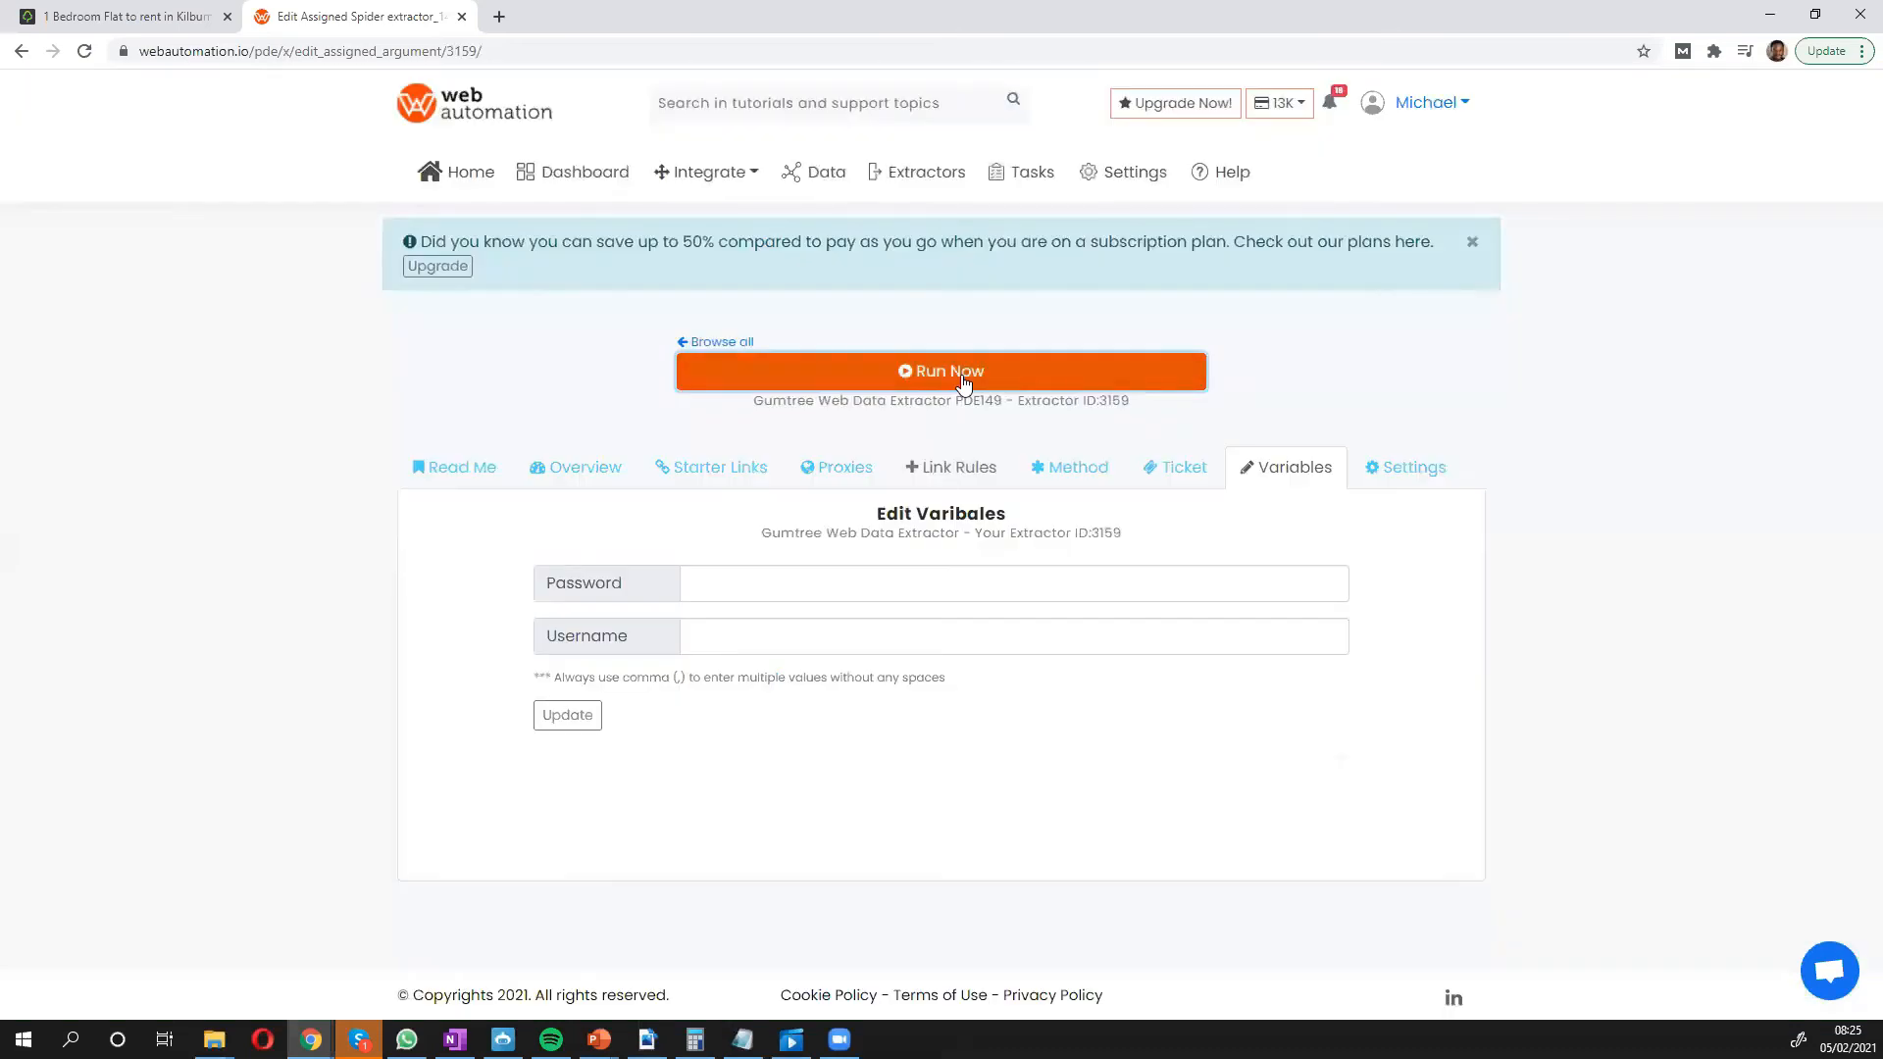
left_click(941, 369)
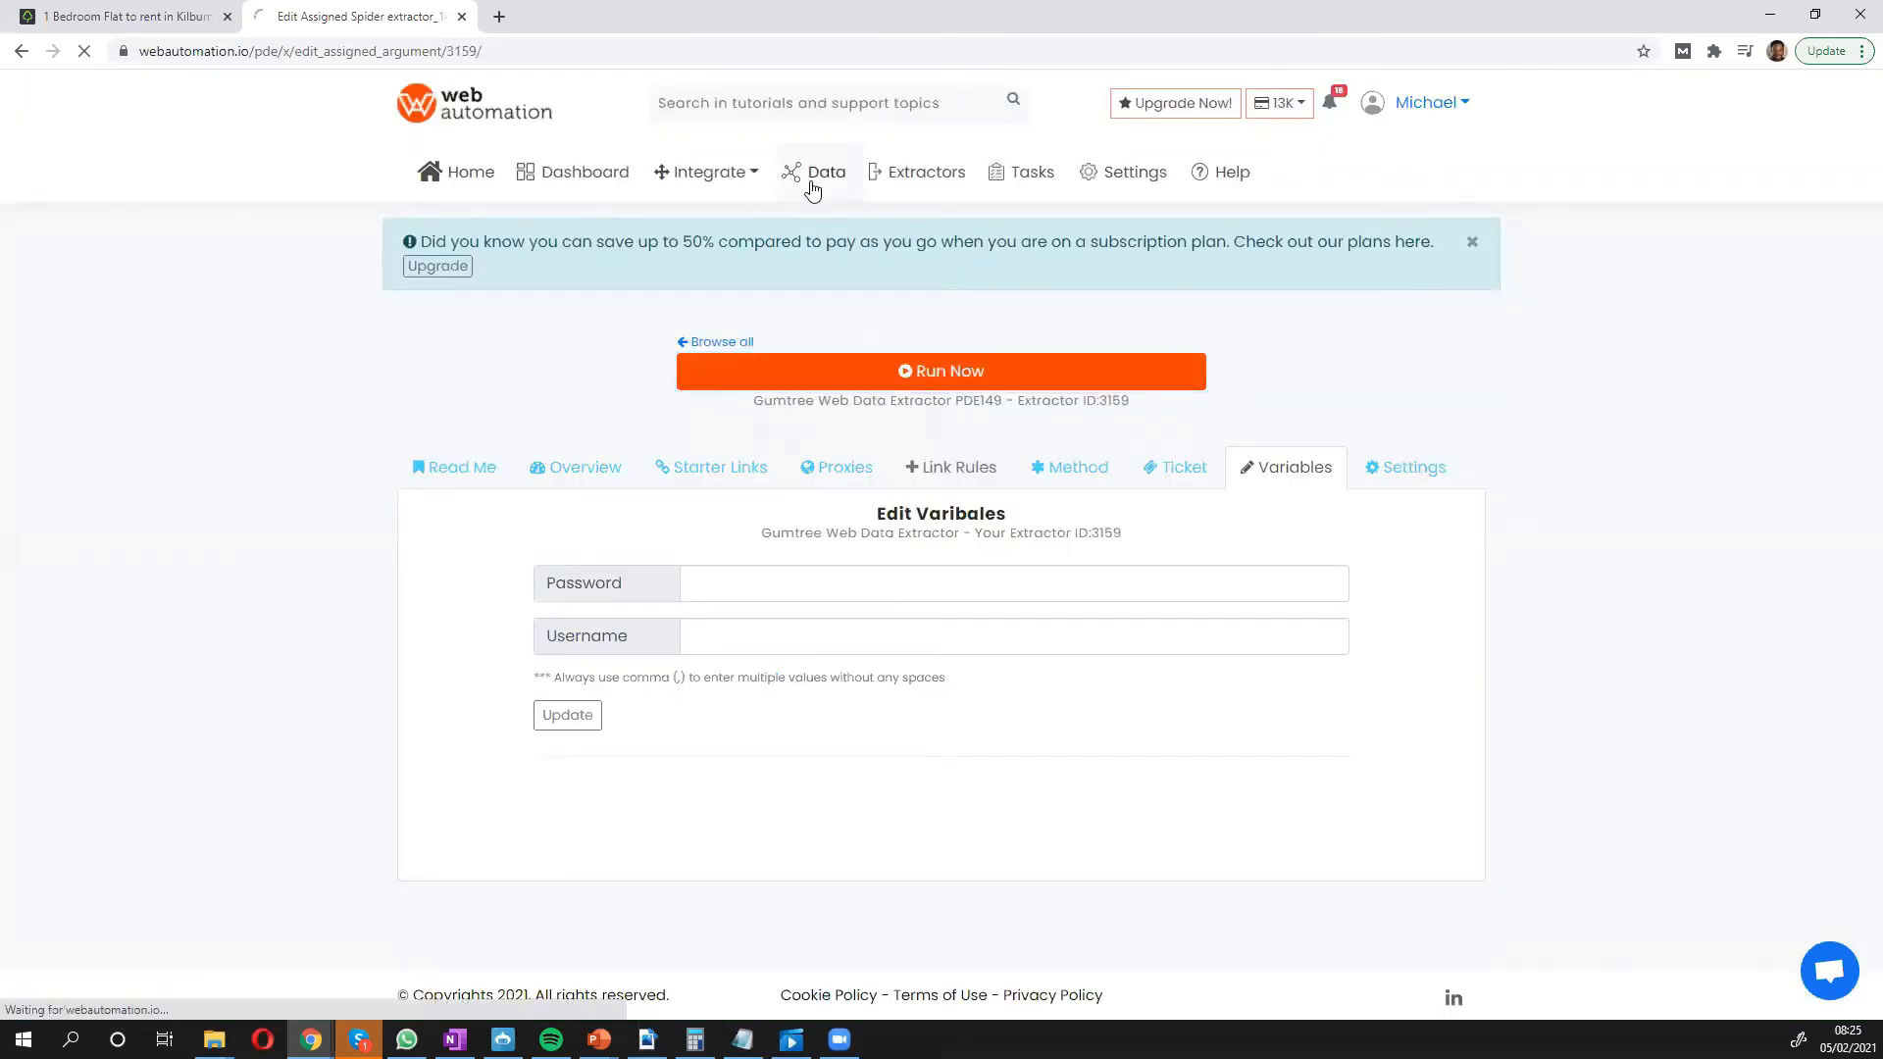
left_click(818, 172)
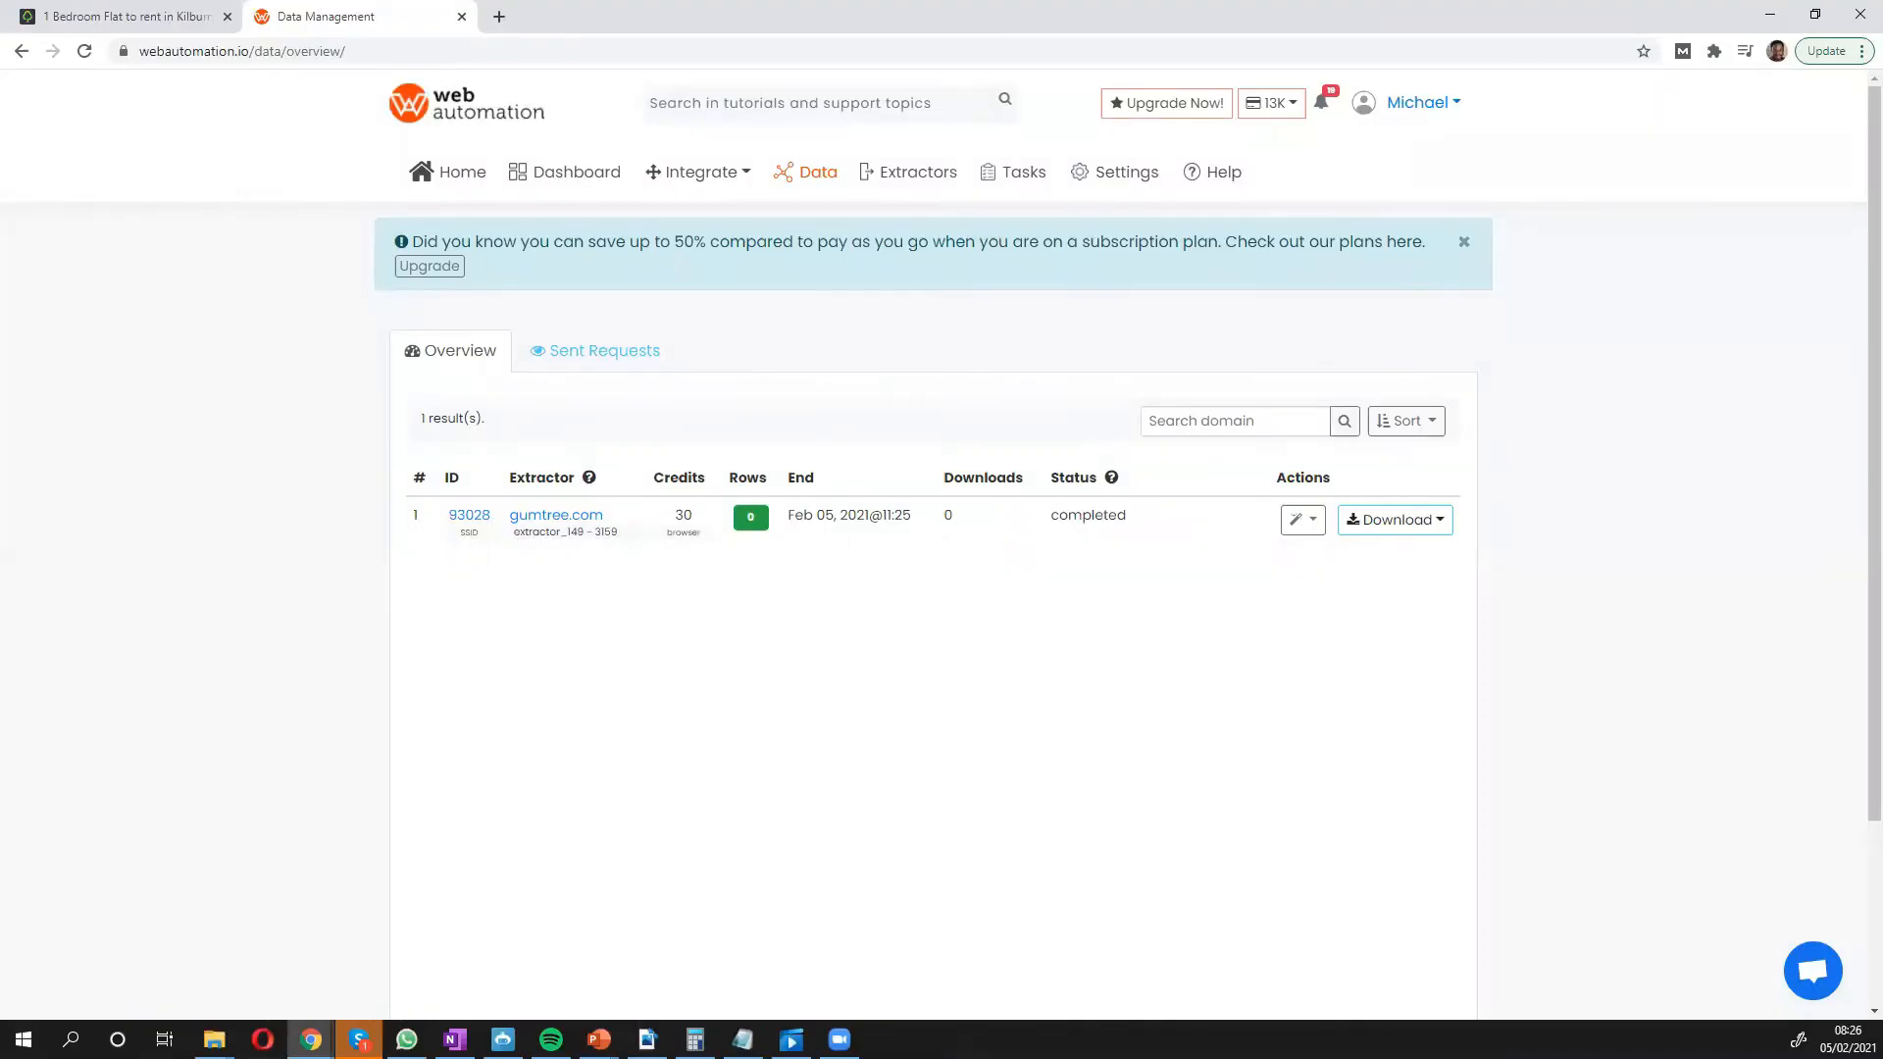
double_click(1087, 515)
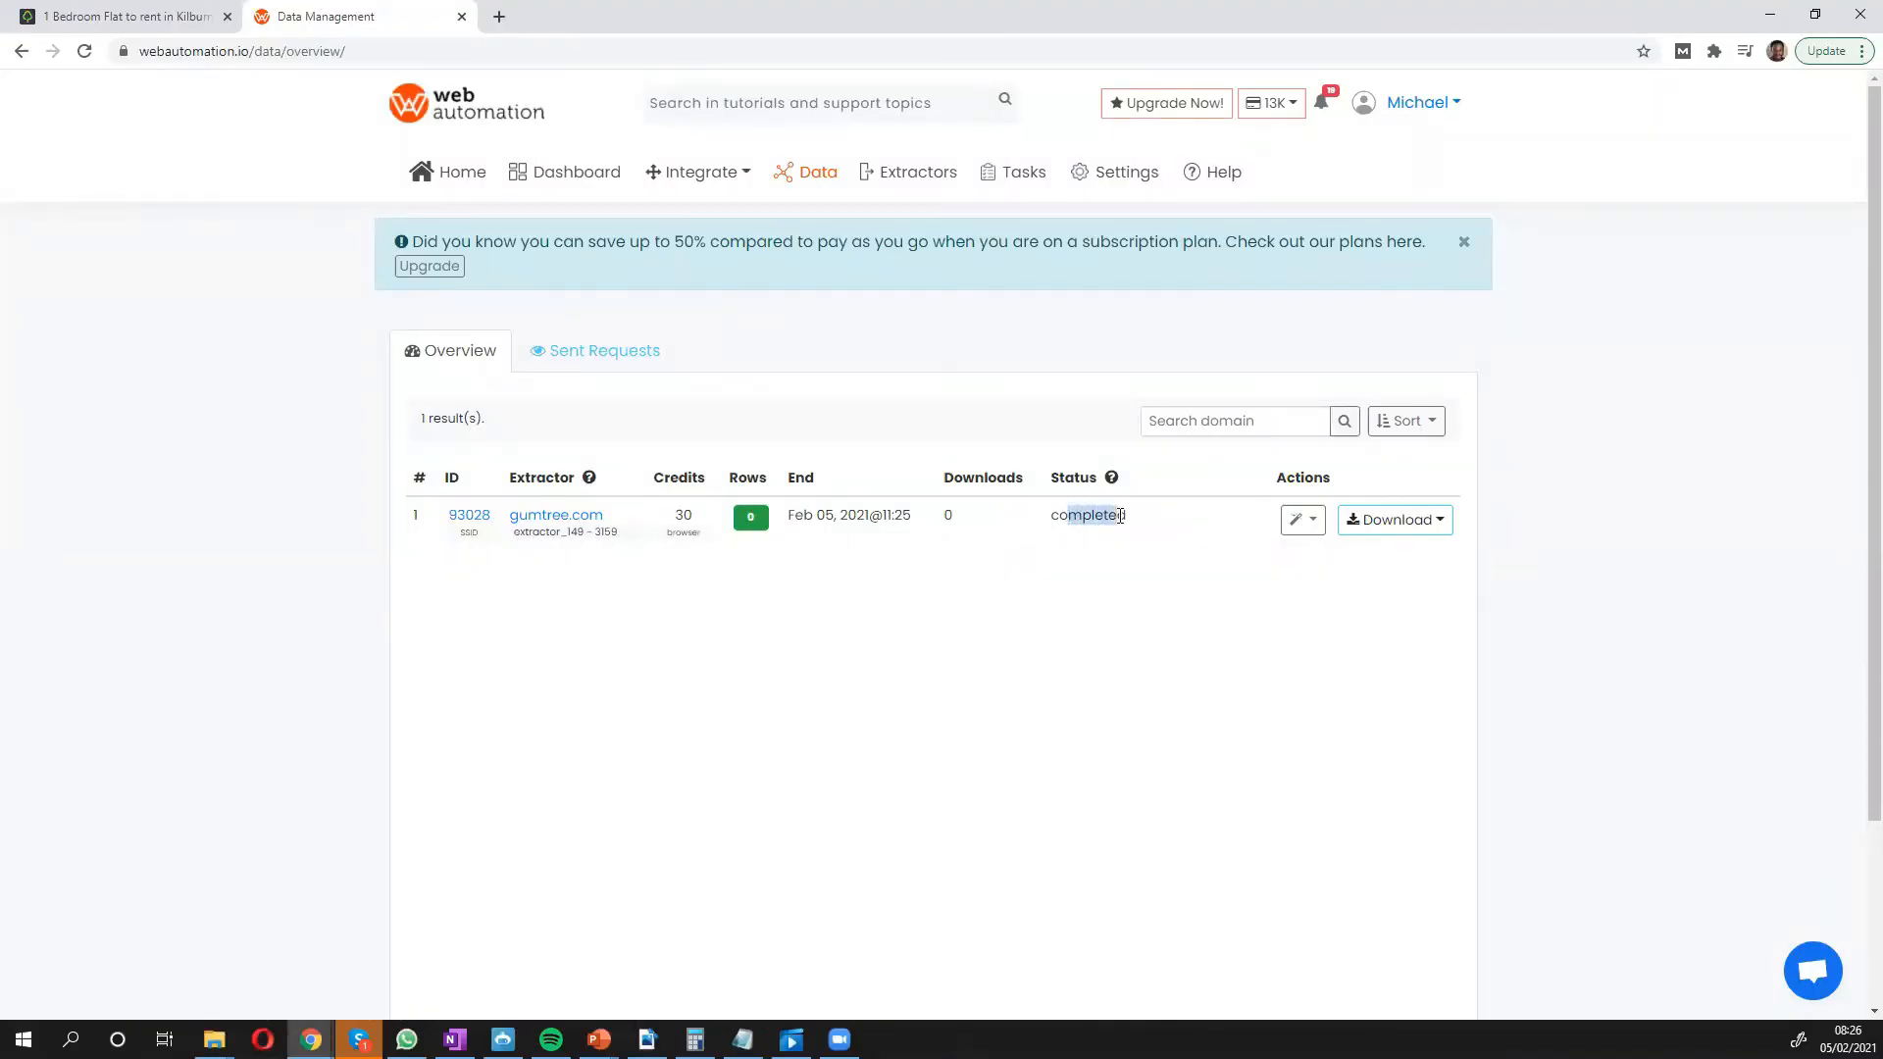
mouse_move(972, 599)
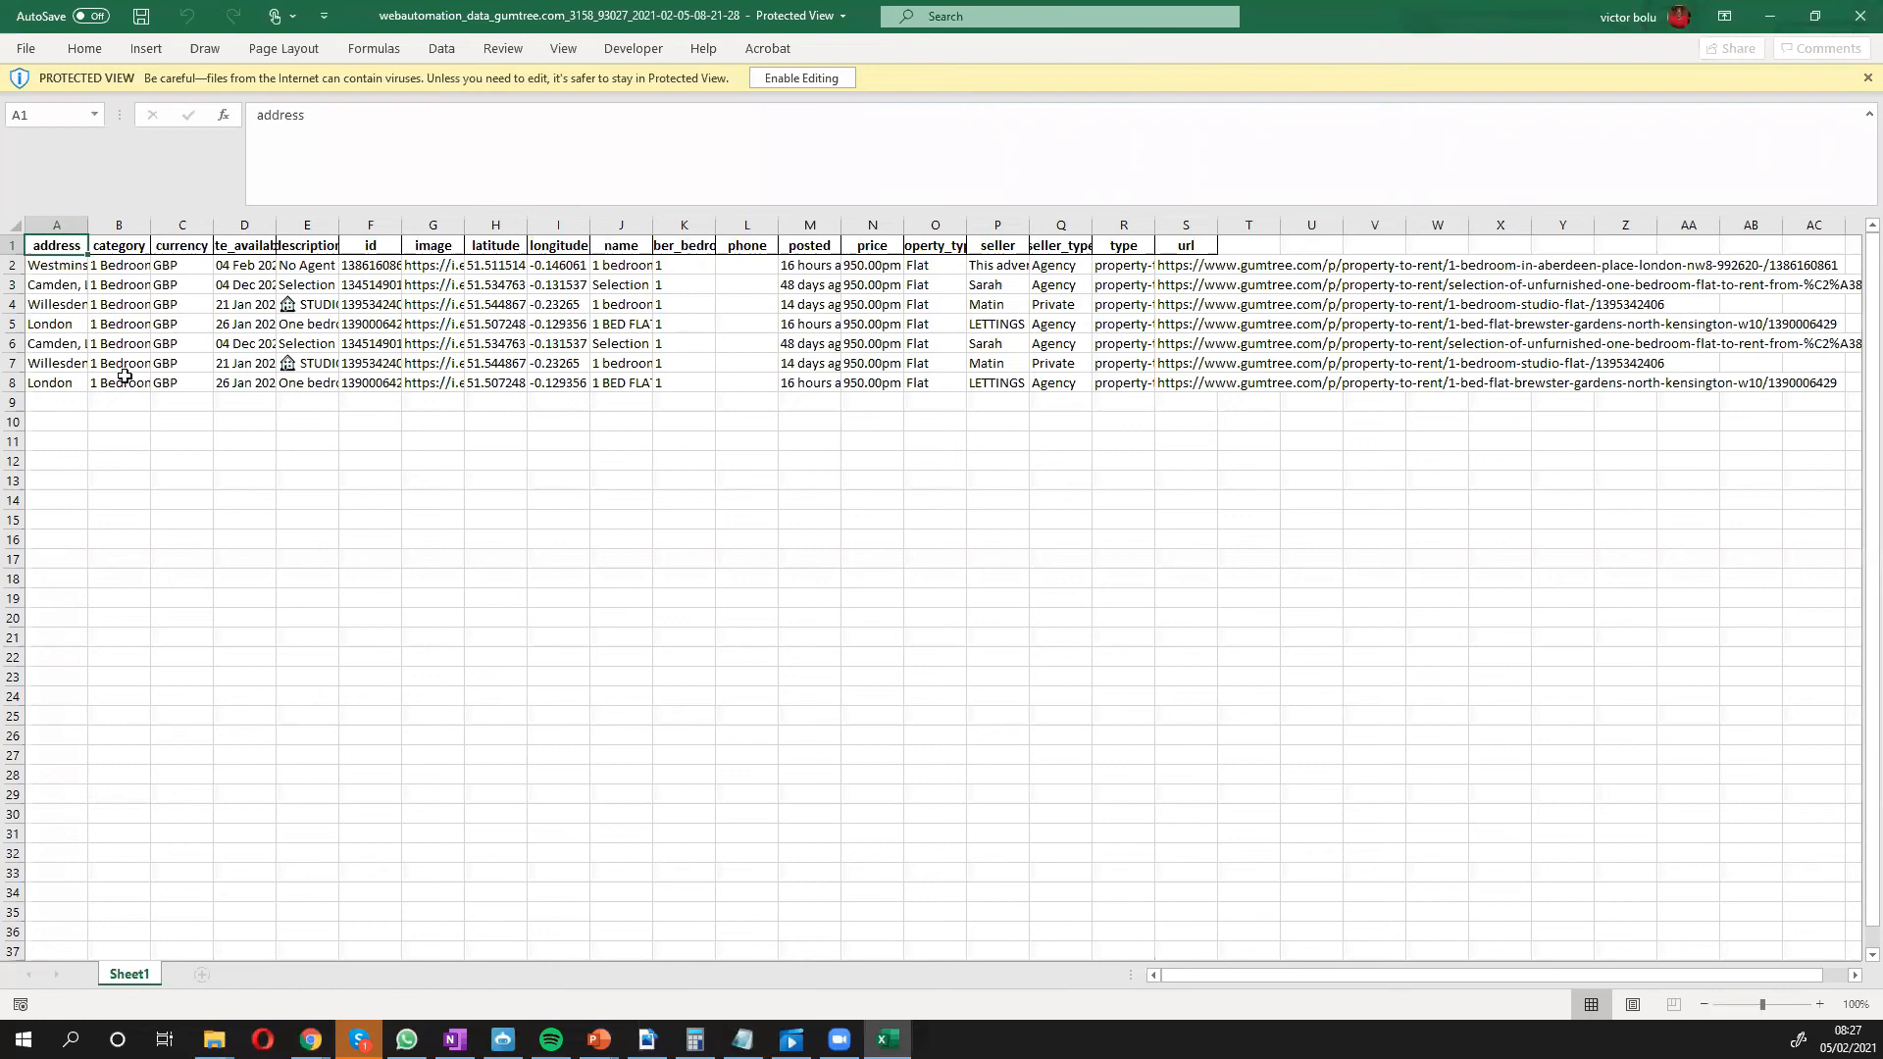
mouse_move(374, 376)
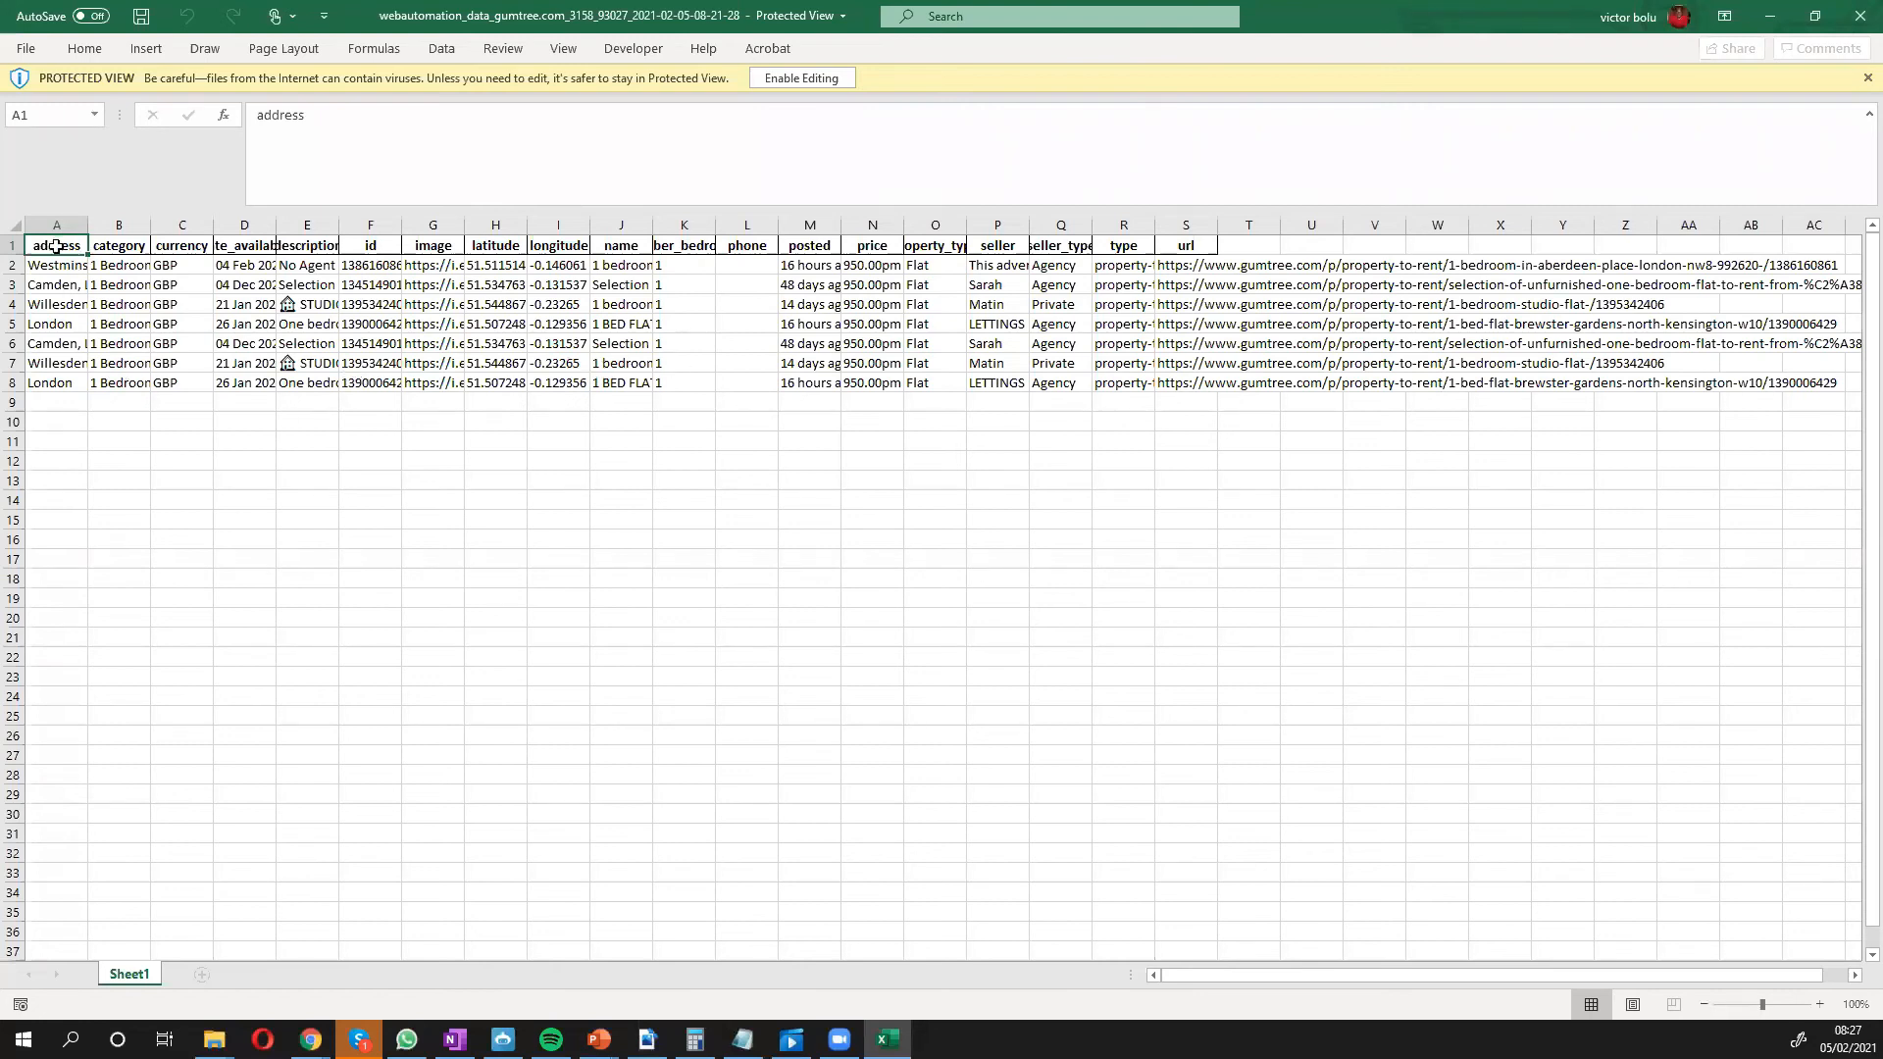
left_click(181, 245)
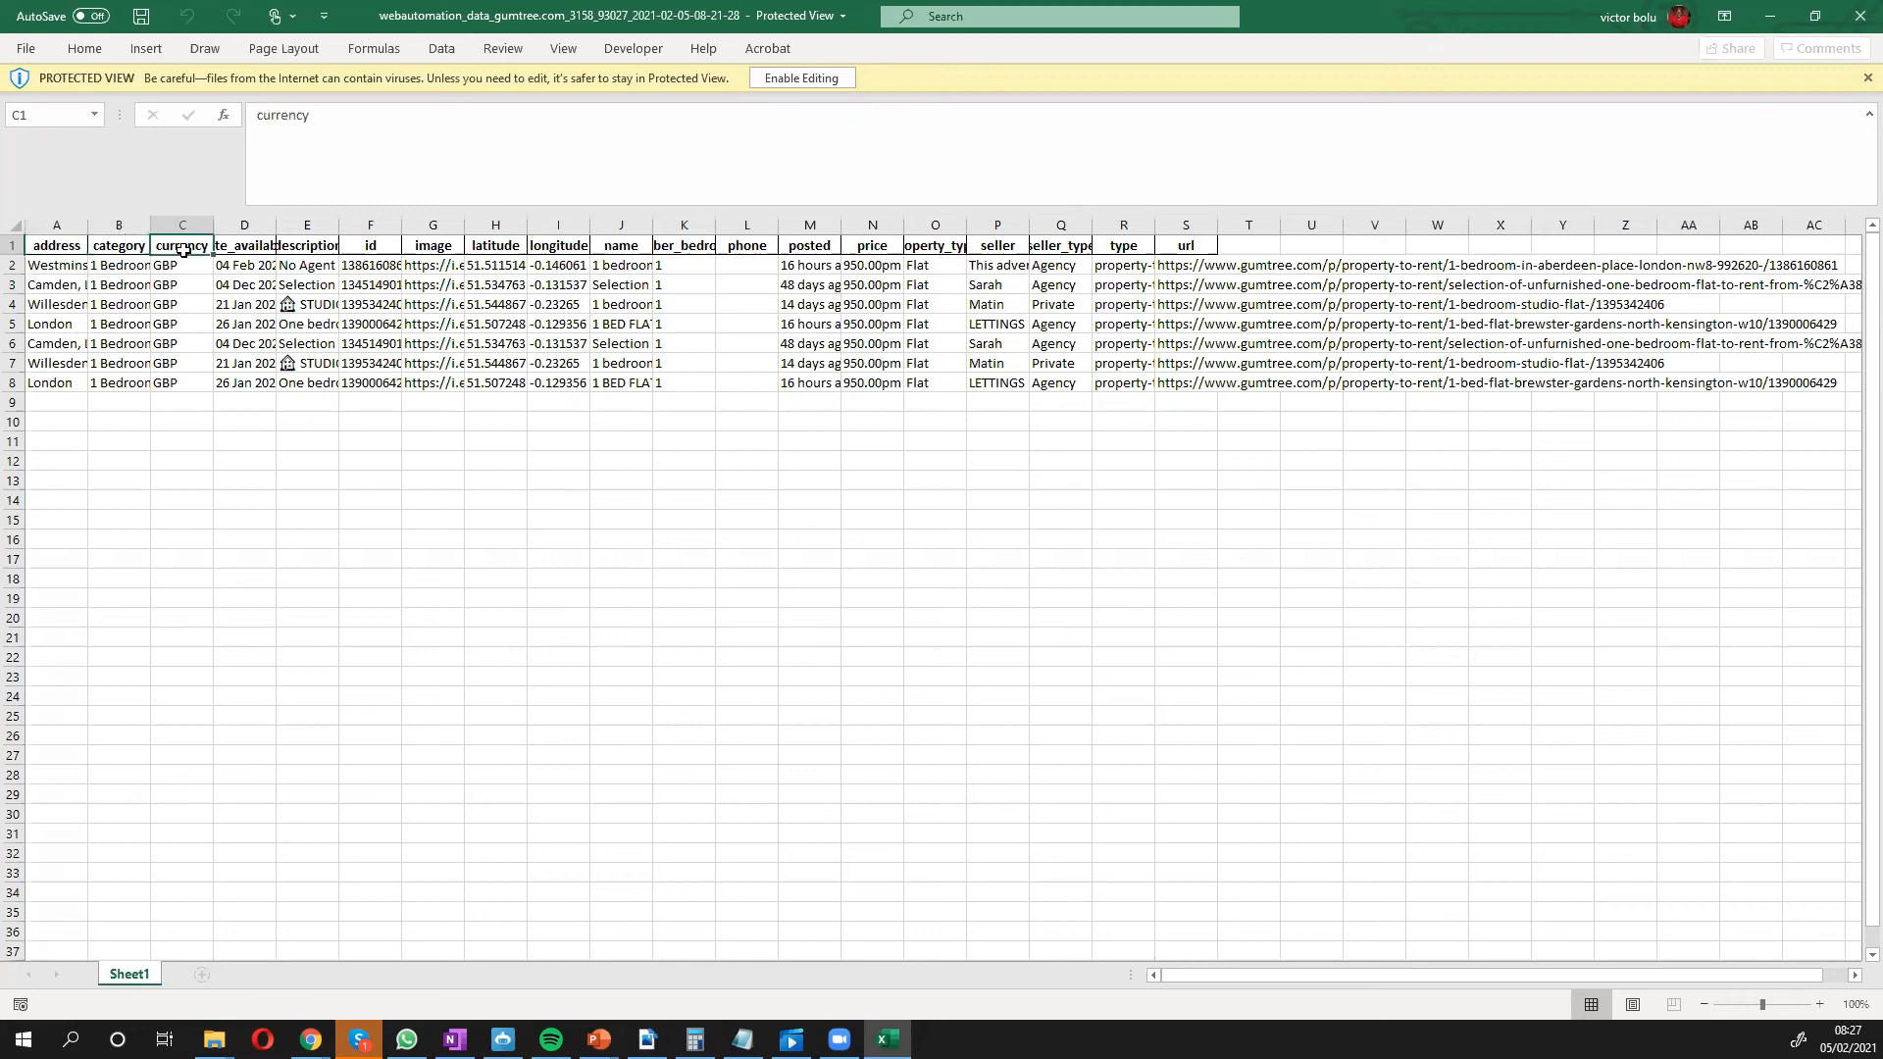
left_click(244, 264)
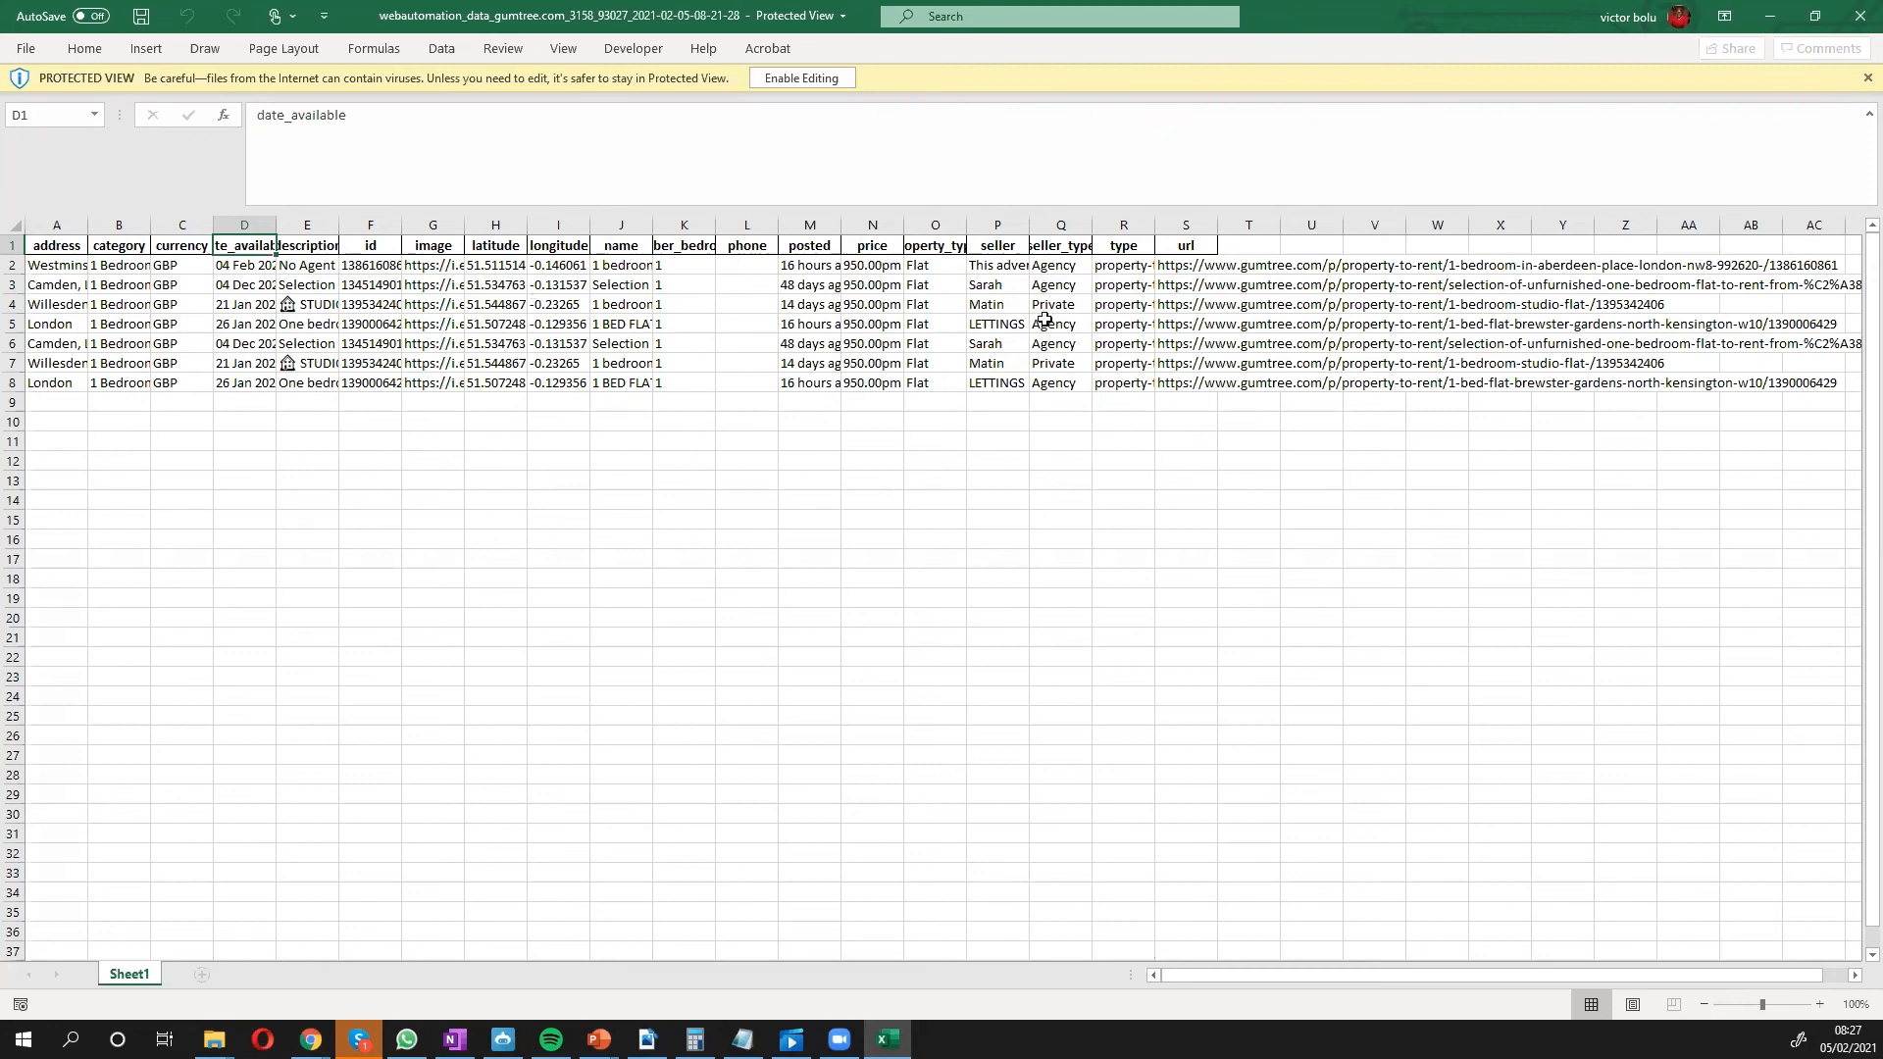
mouse_move(717, 294)
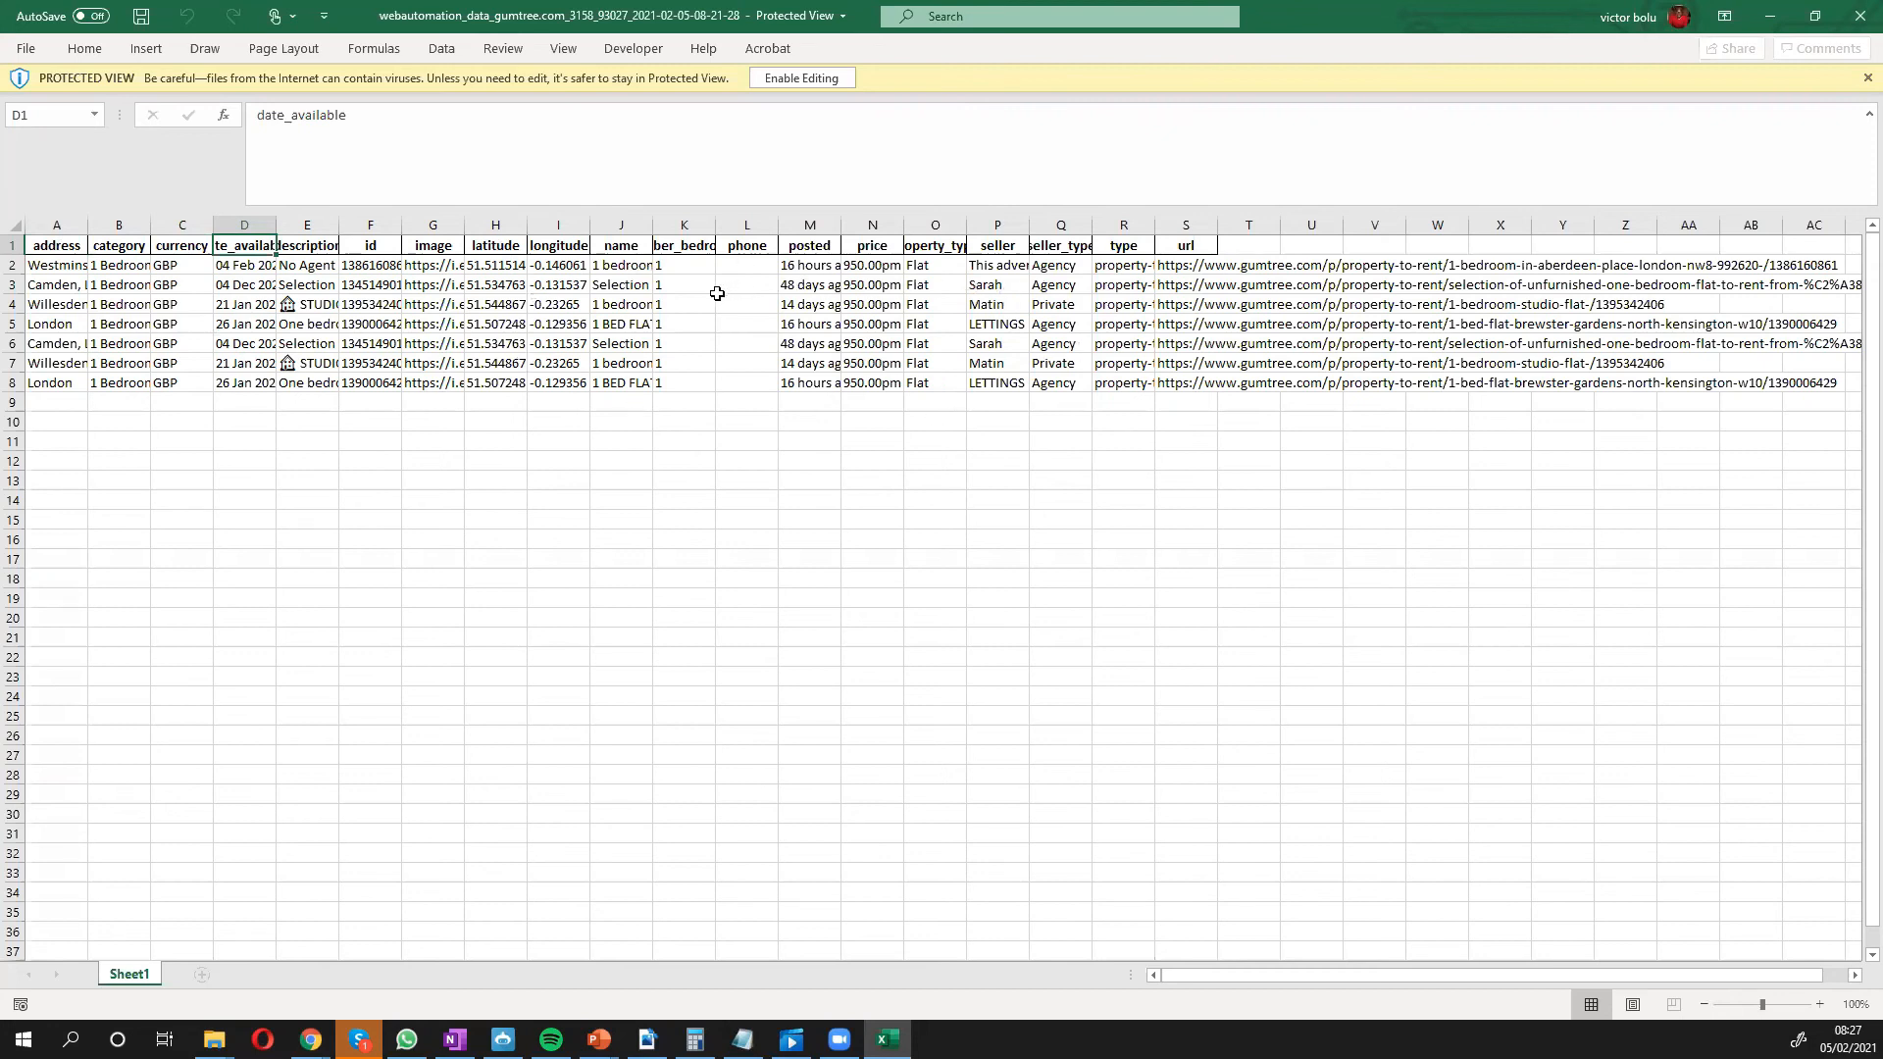
mouse_move(690, 294)
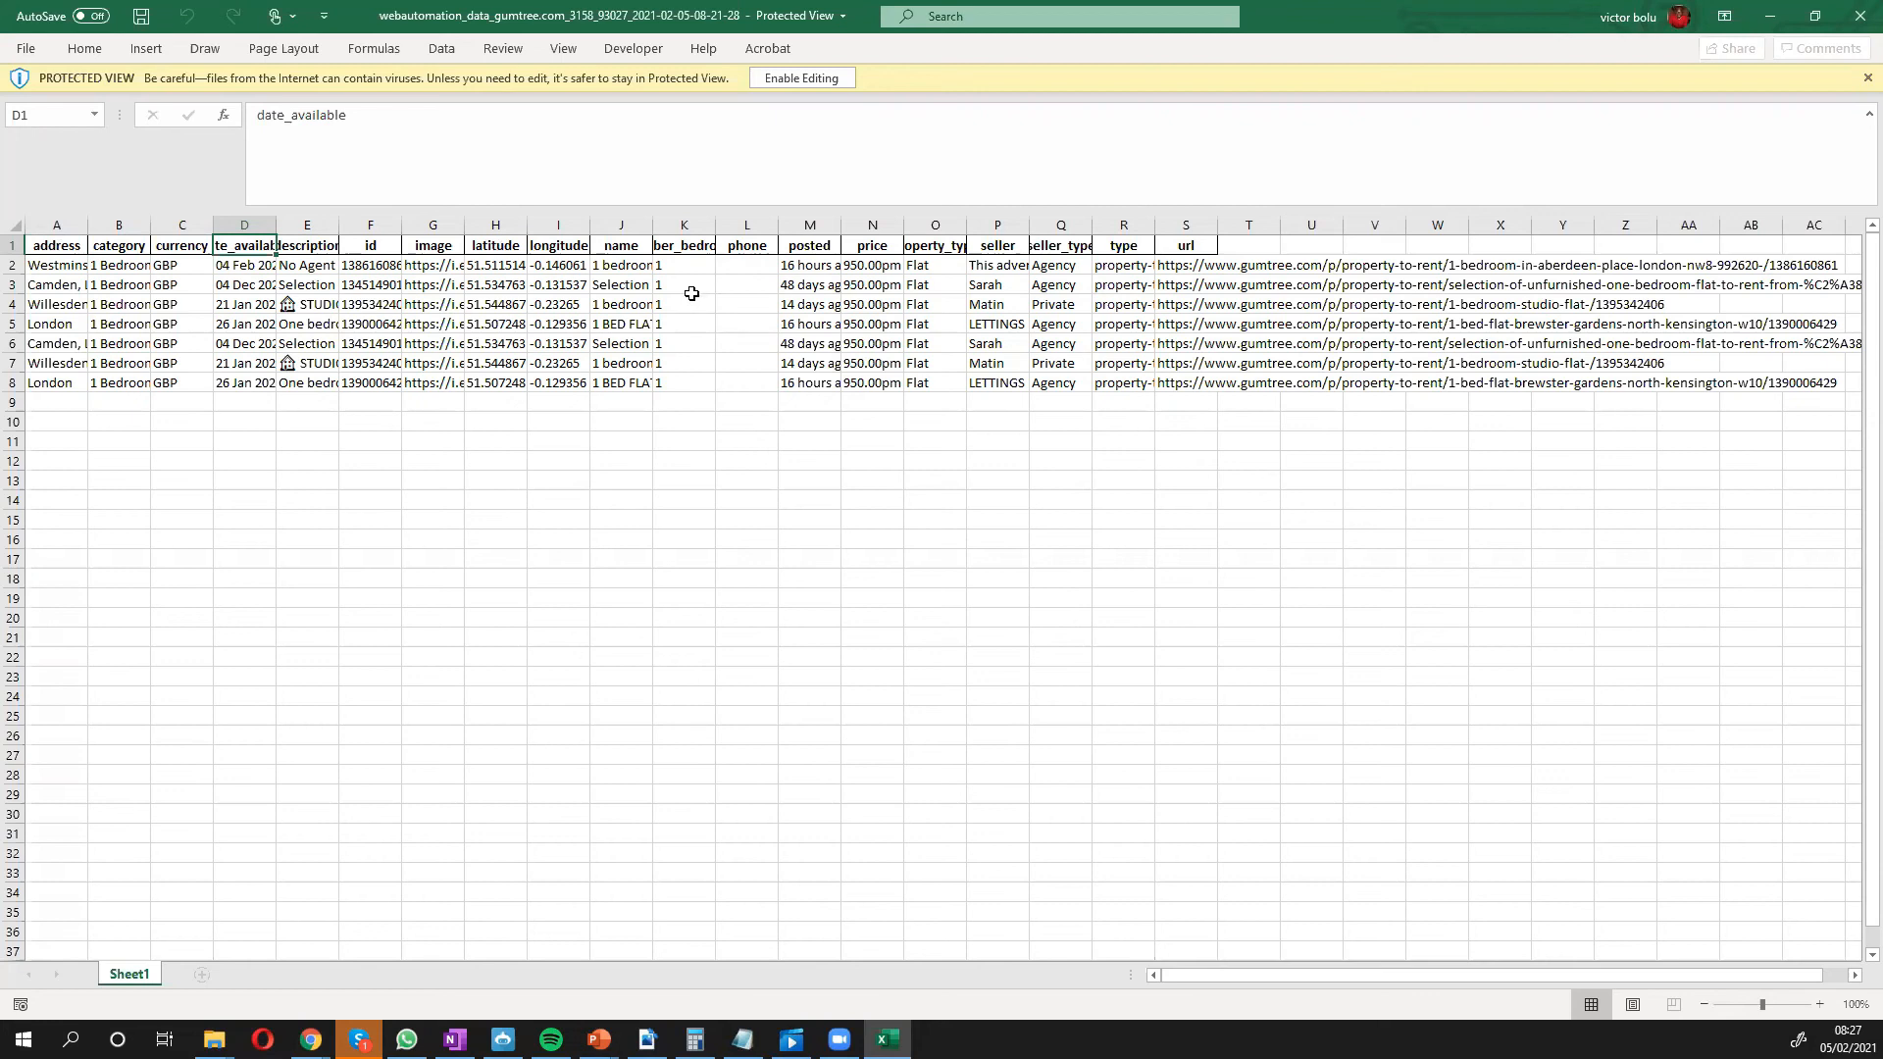
mouse_move(685, 293)
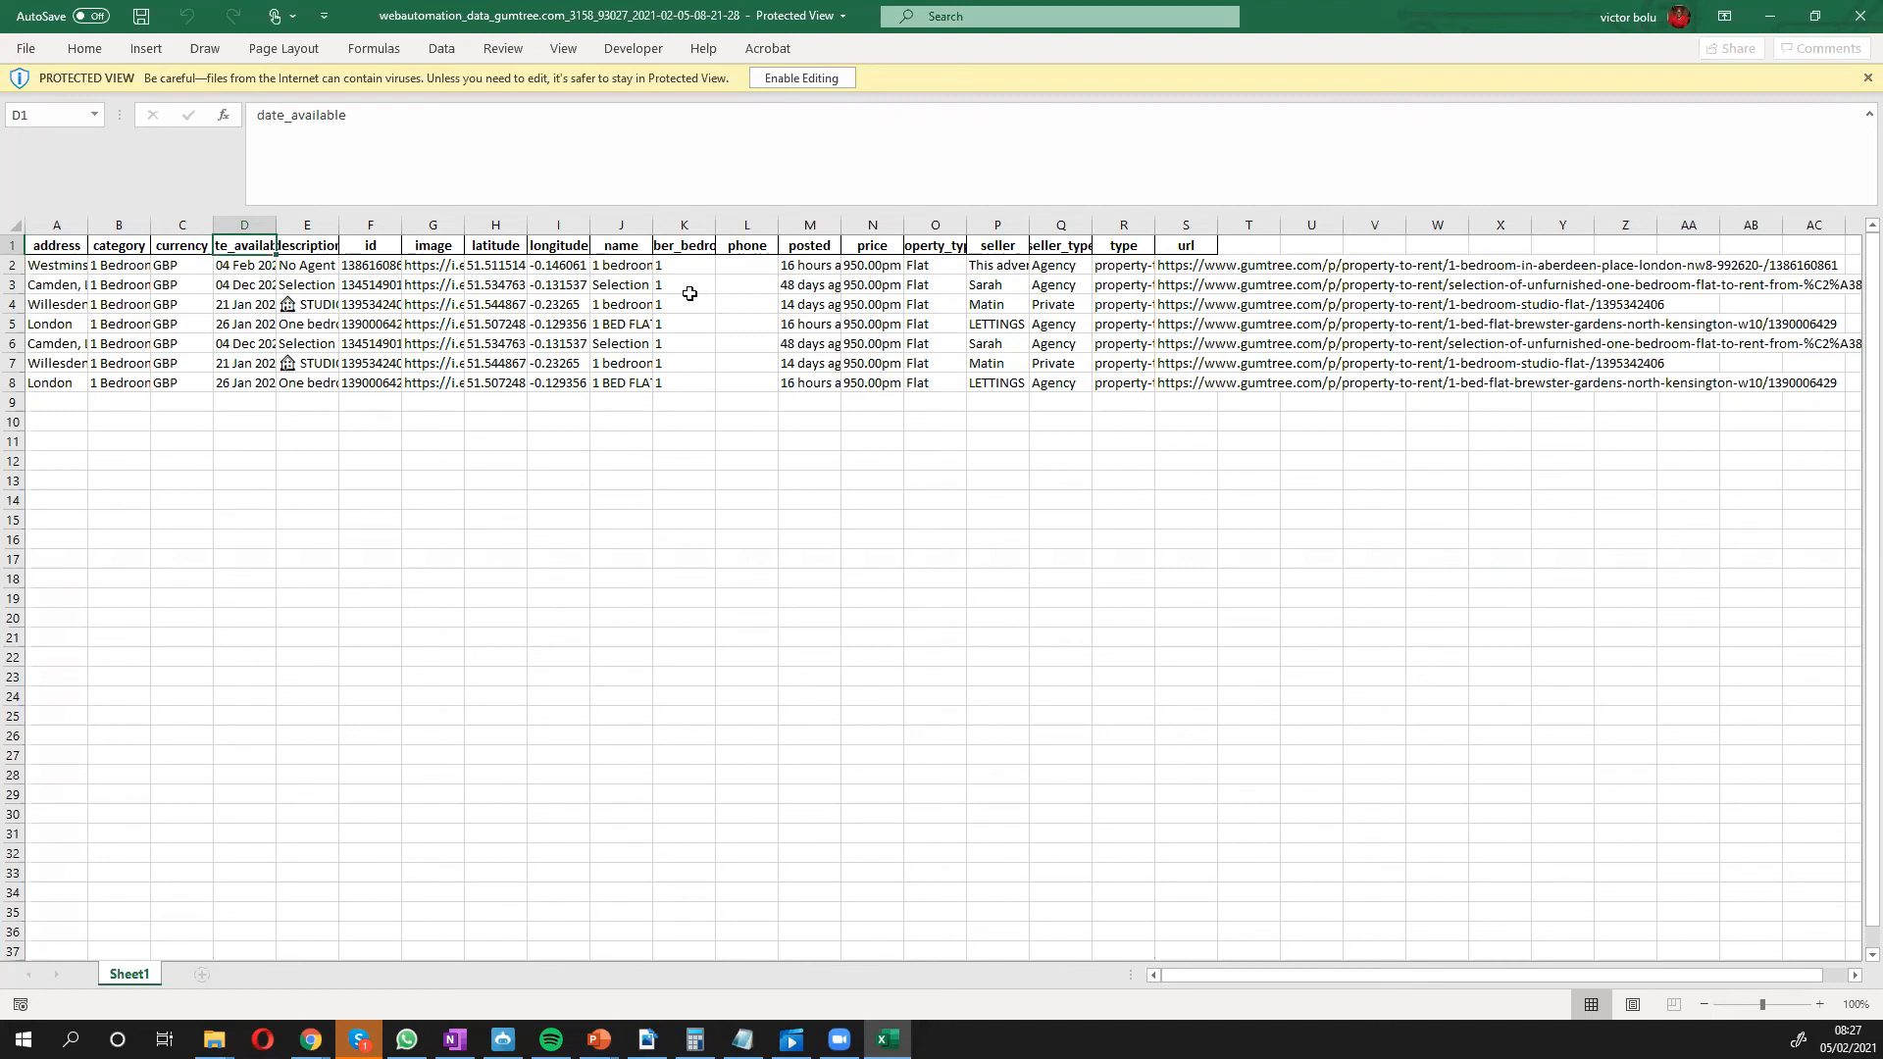
mouse_move(708, 293)
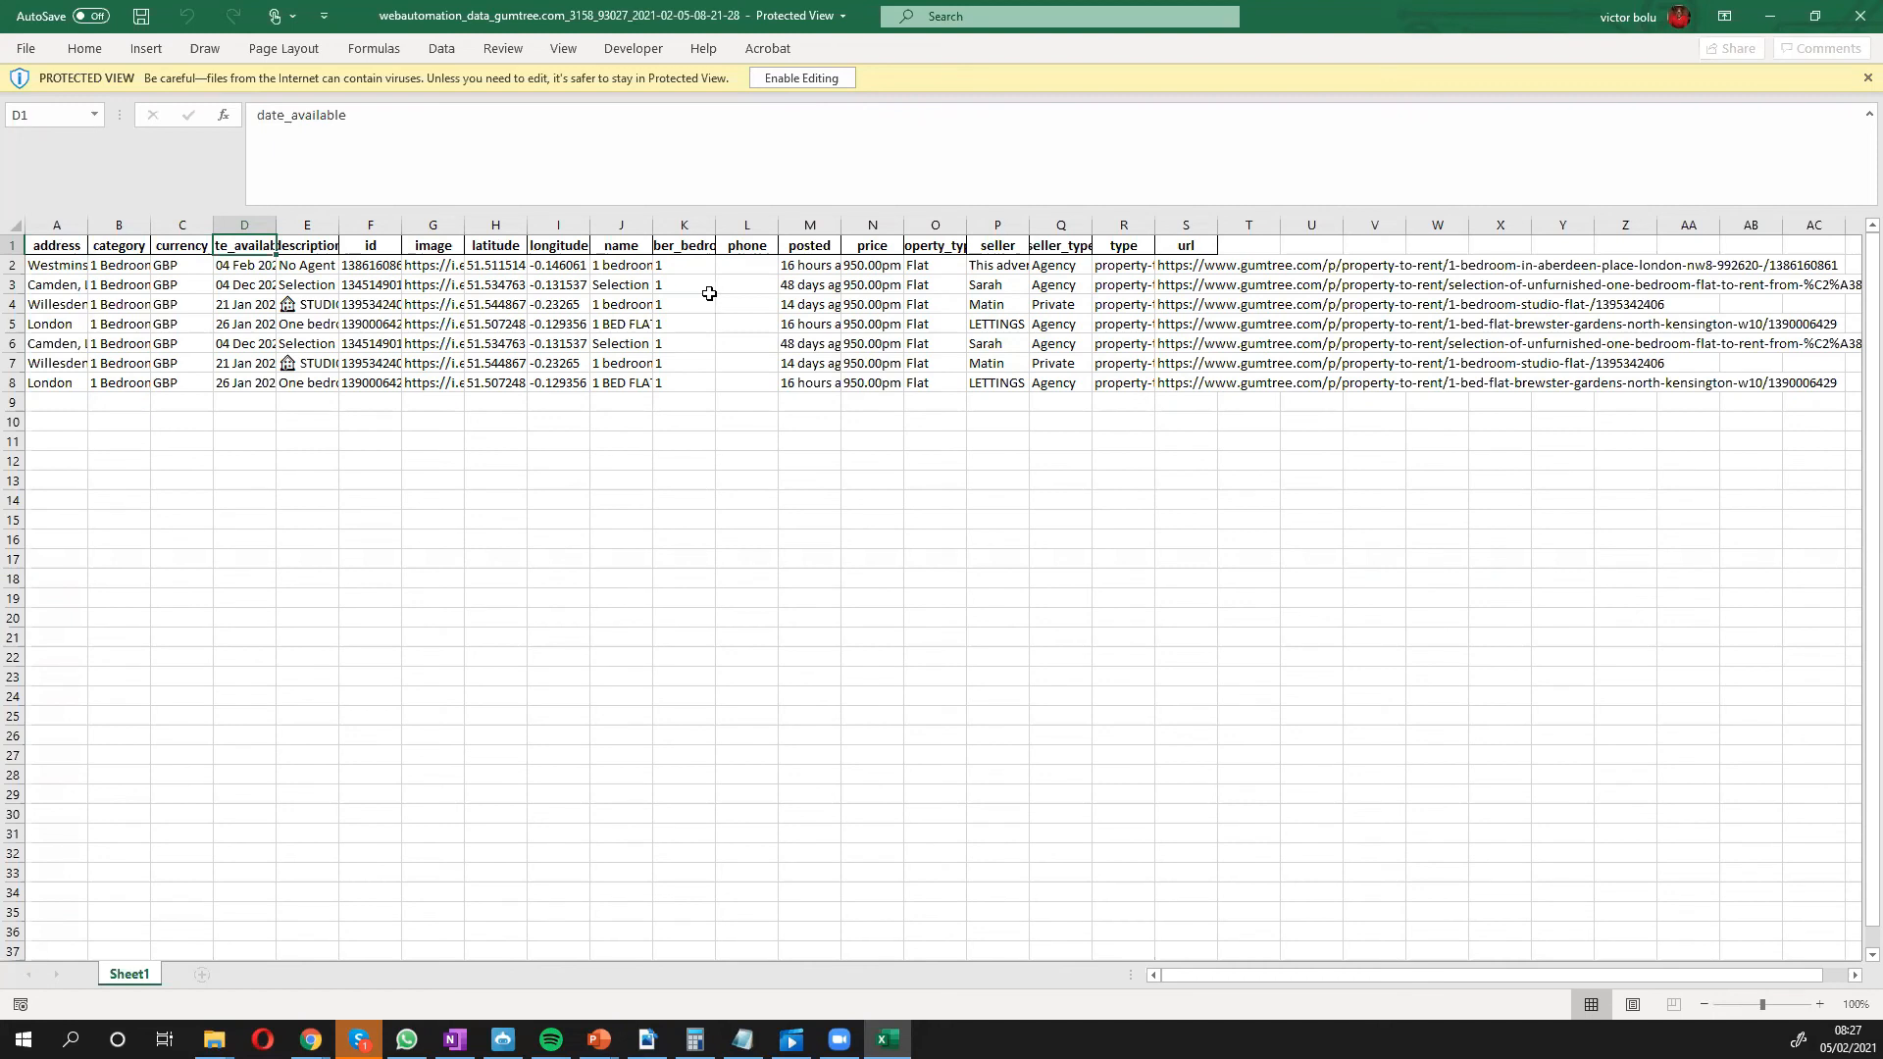